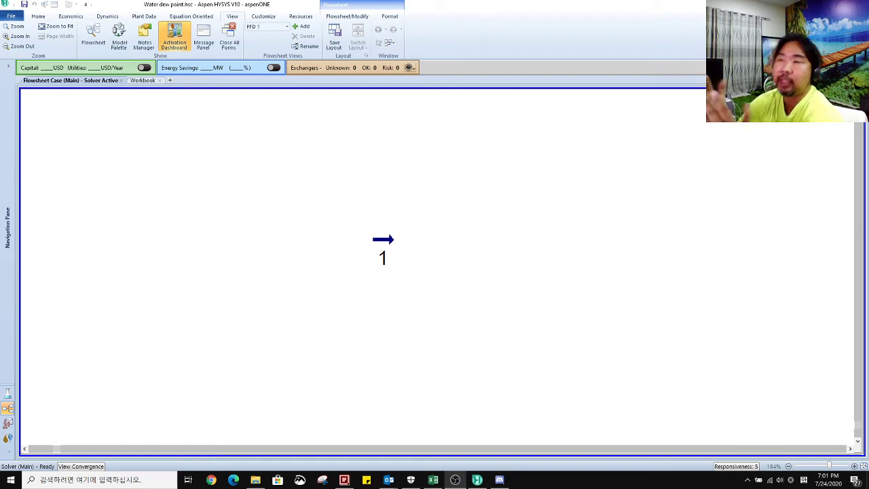
mouse_move(468, 399)
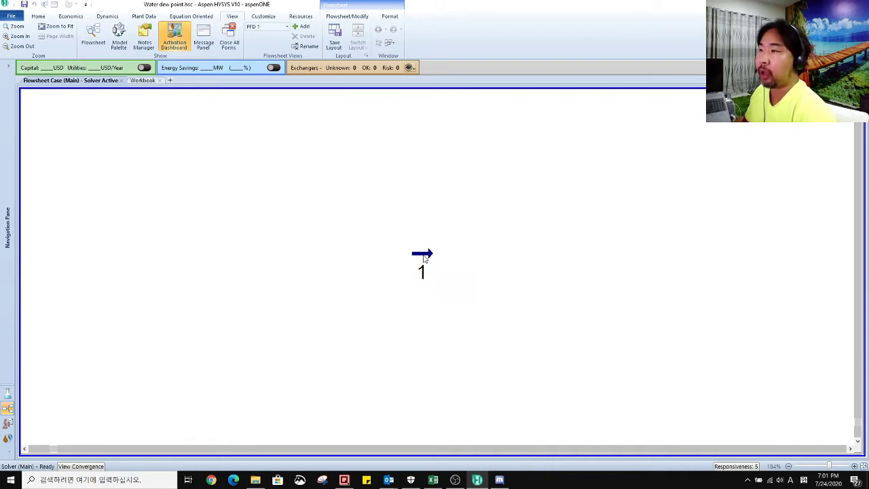
- View stream 1's conditions (45 °C, 15 bar, 4901 kgmole/h) and its molar flow unit options
double_click(421, 269)
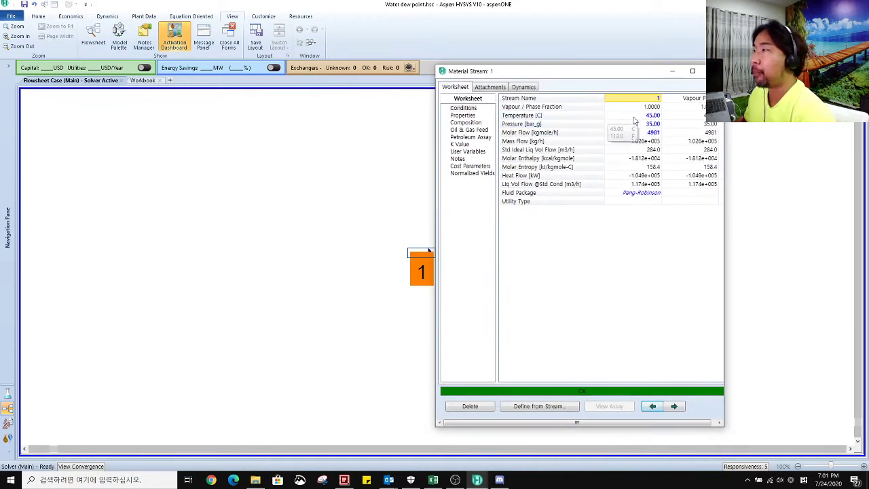
mouse_move(557, 132)
type("100")
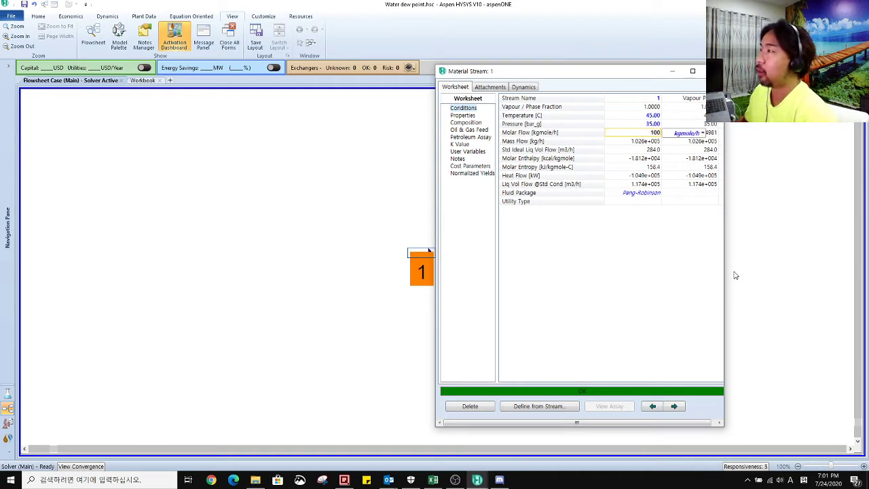
left_click(700, 133)
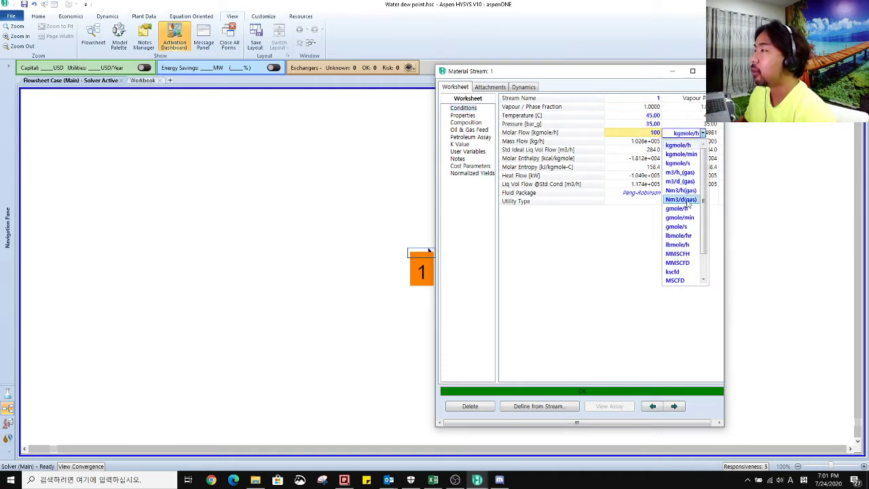
mouse_move(679, 263)
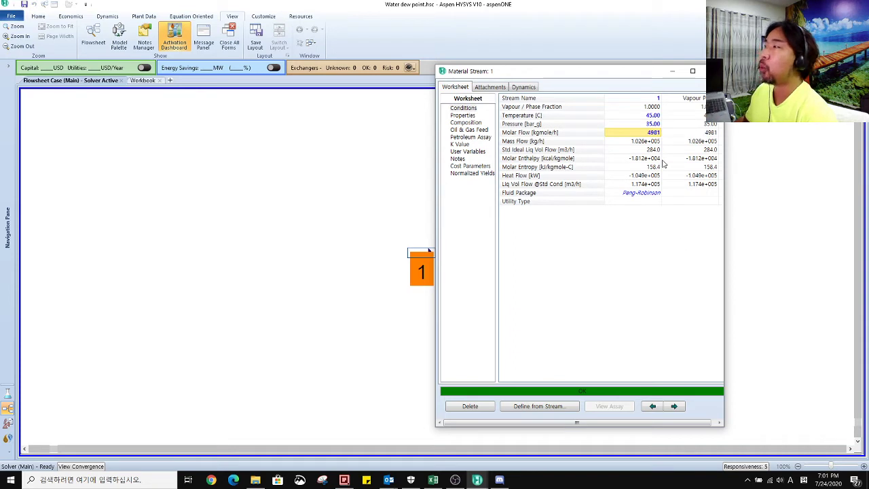
mouse_move(671, 138)
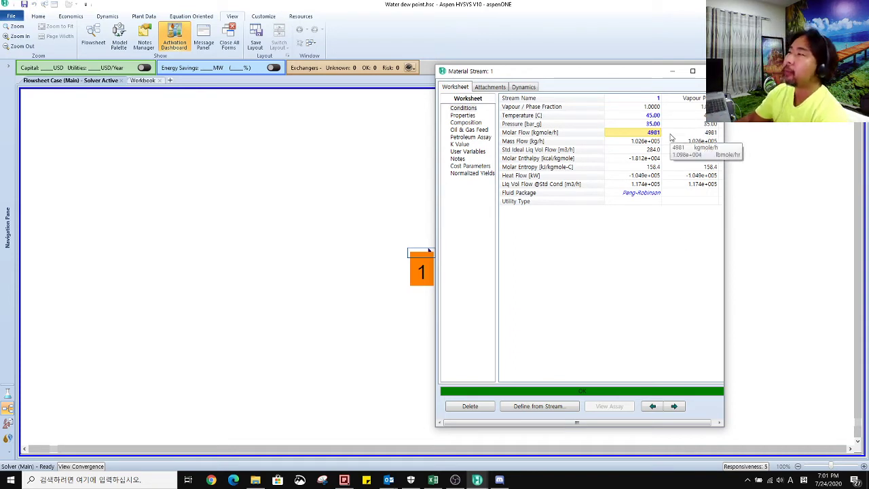
mouse_move(551, 115)
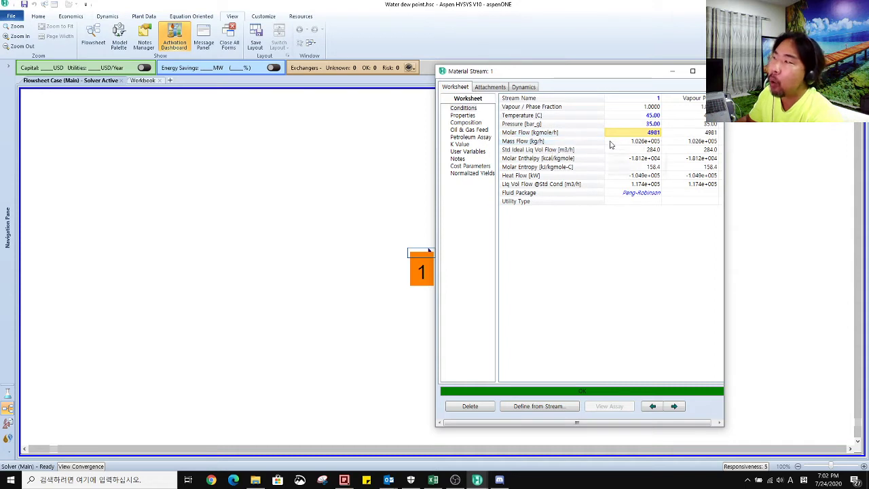
mouse_move(638, 139)
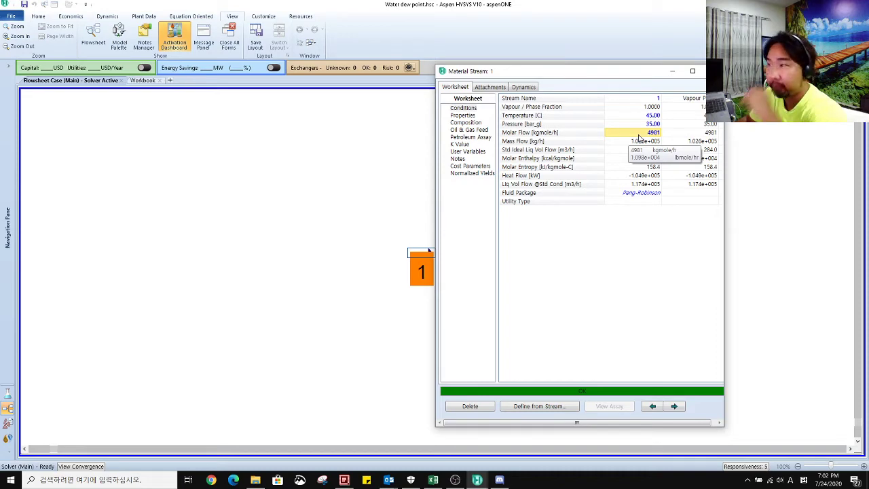
left_click_drag(570, 70, 258, 69)
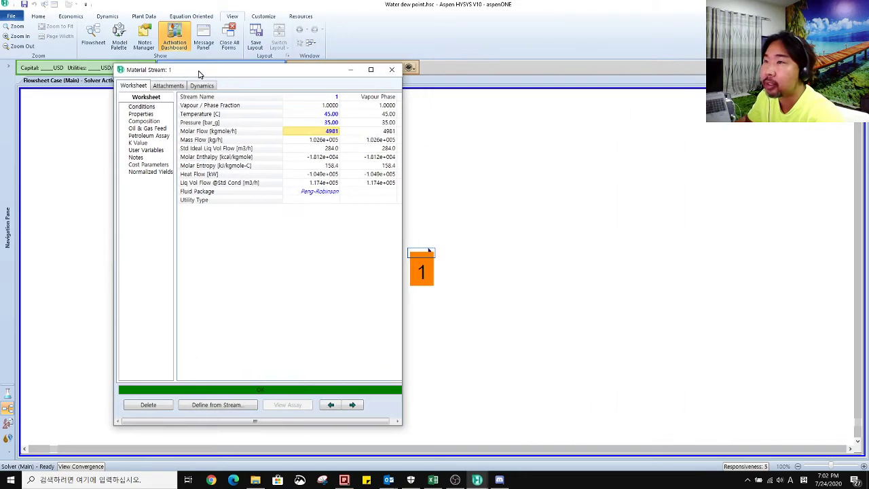
- Show stream 1's component mole fractions from nitrogen to H2O, totalling 1.0000
left_click(144, 120)
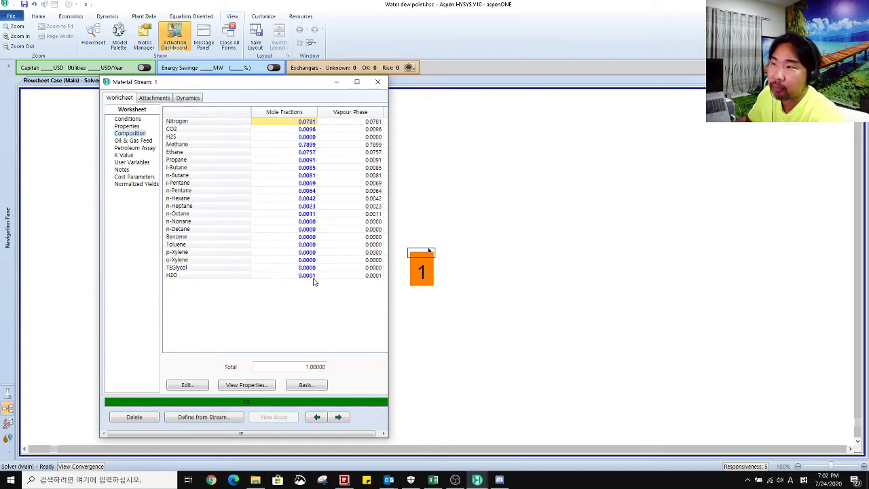
mouse_move(260, 116)
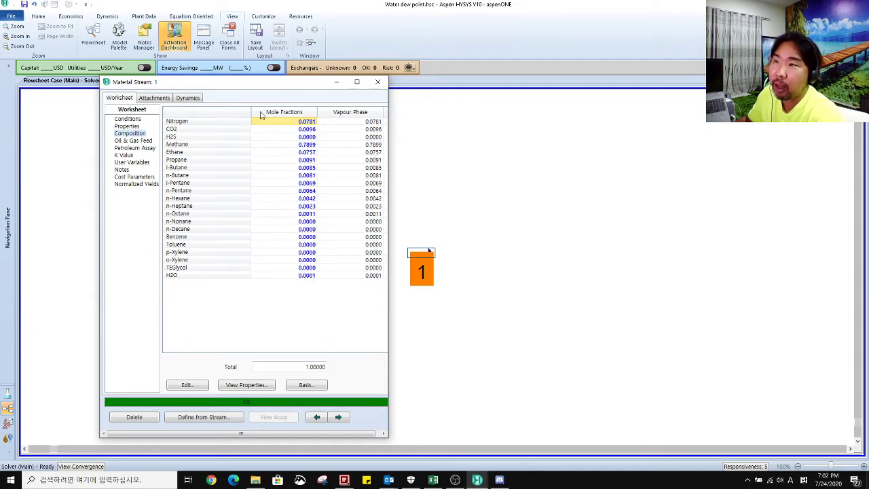
mouse_move(261, 196)
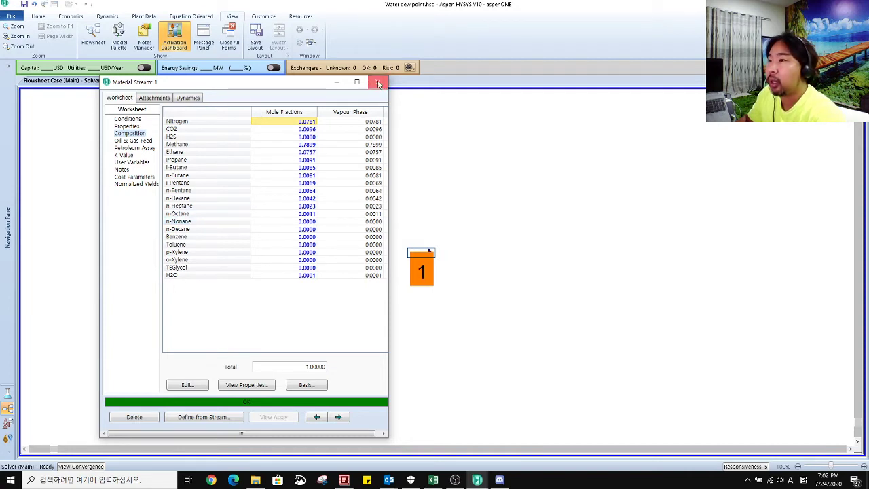
- Close and reopen stream 1's worksheet on its conditions of 45 °C, 15 bar, 4901 kgmole/h
left_click(378, 83)
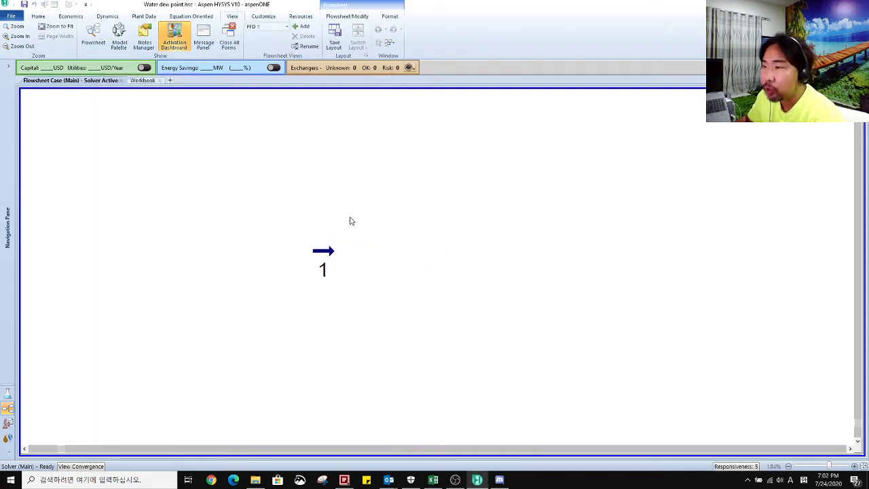
double_click(324, 251)
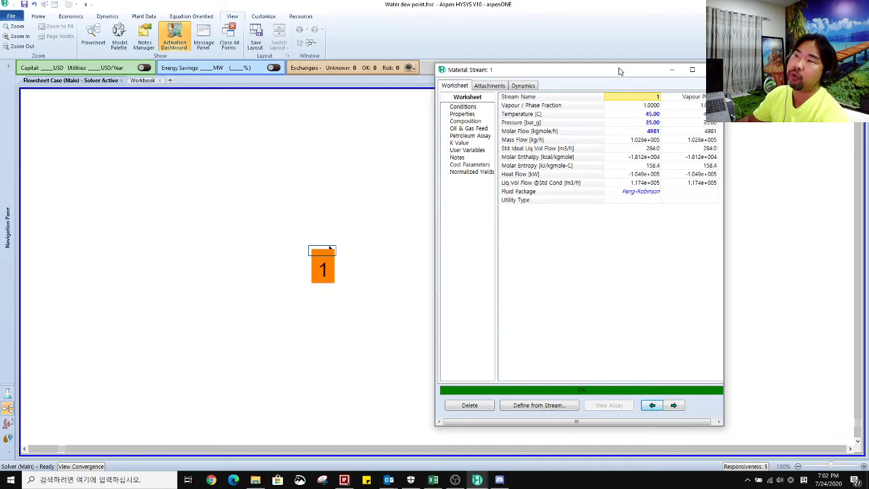
mouse_move(556, 131)
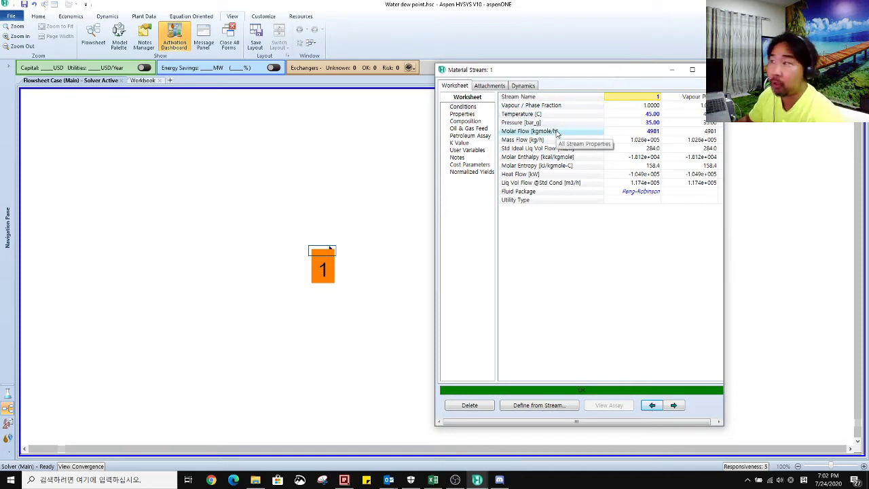
left_click(324, 265)
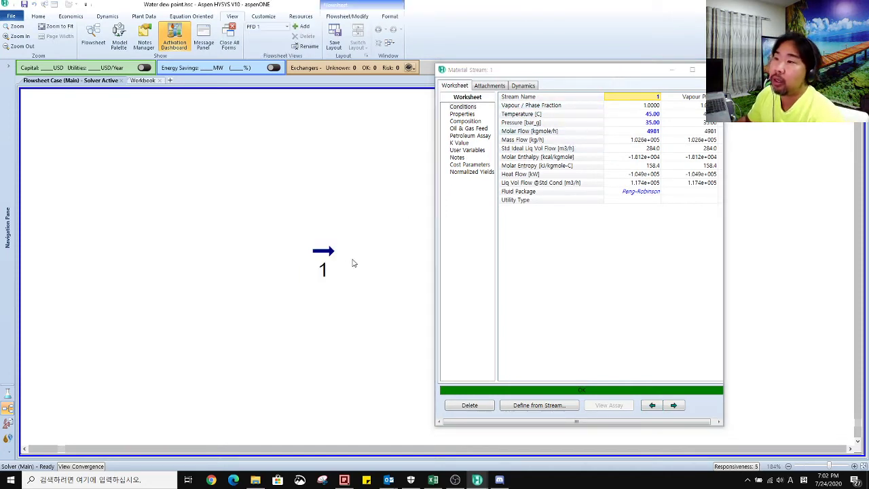
mouse_move(323, 251)
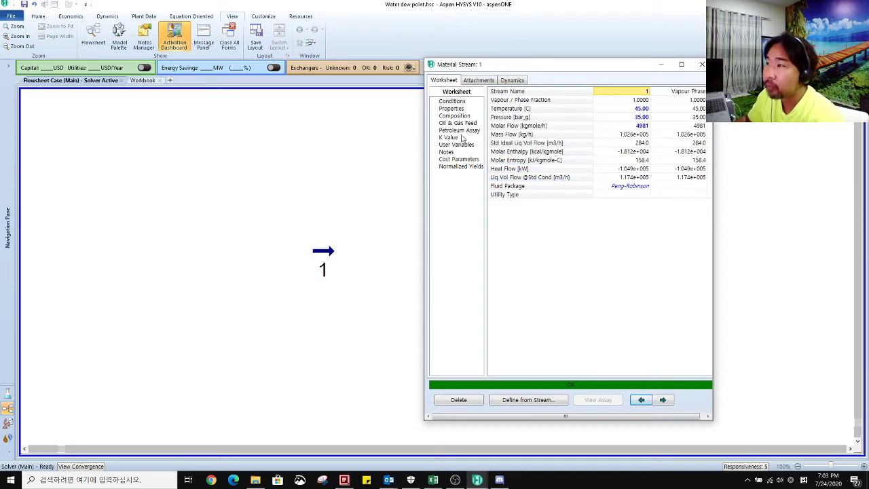
- Review stream 1's physical properties down to bubble point pressure and select the Ideal Gas Cp row
left_click(450, 109)
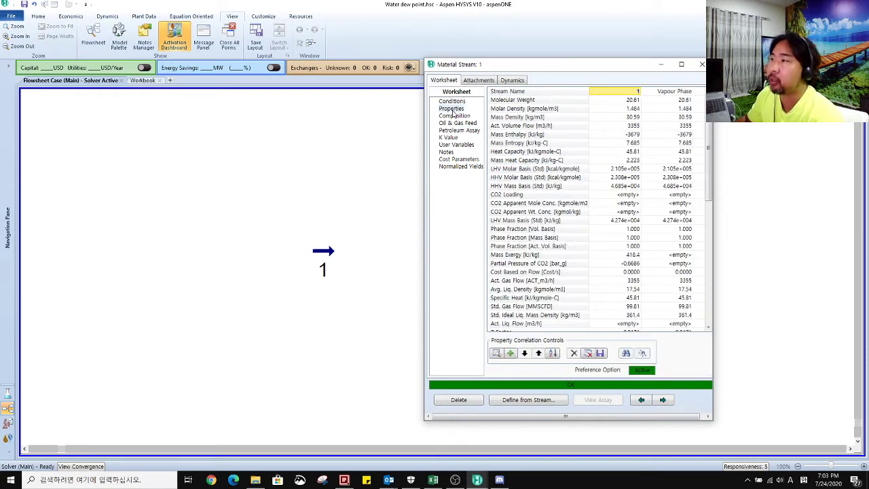
scroll("down", 3)
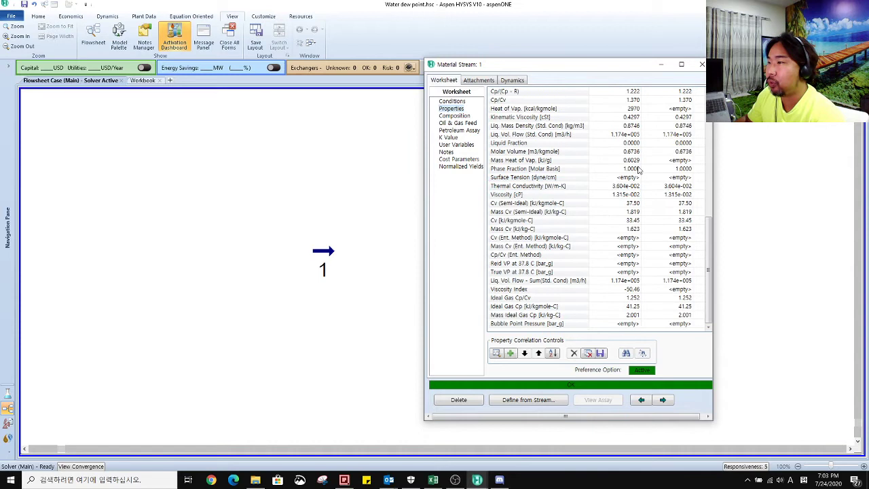
left_click(536, 307)
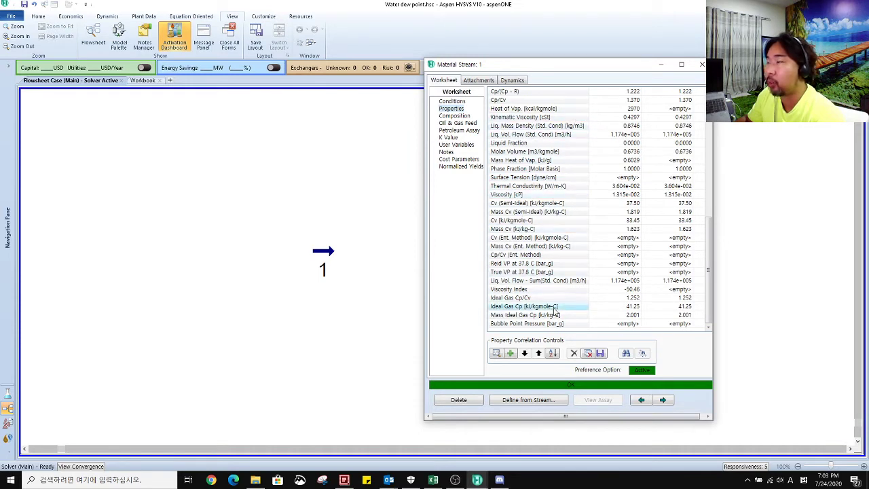
left_click(537, 315)
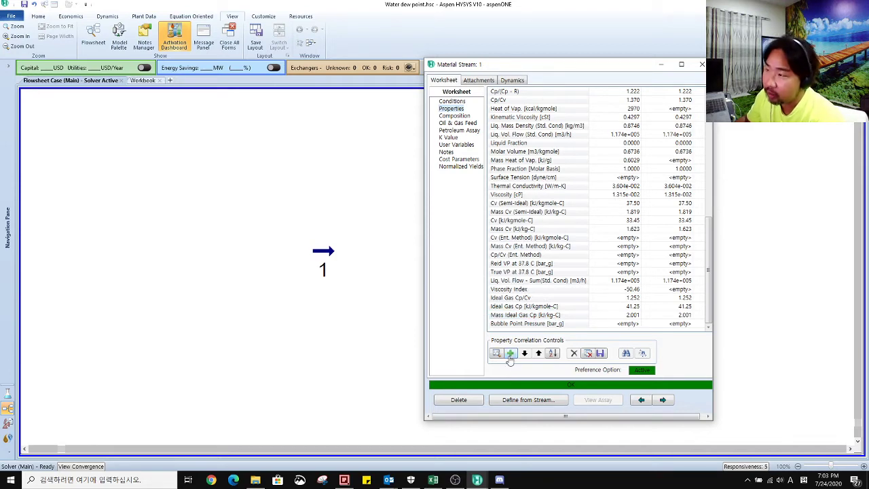
mouse_move(510, 353)
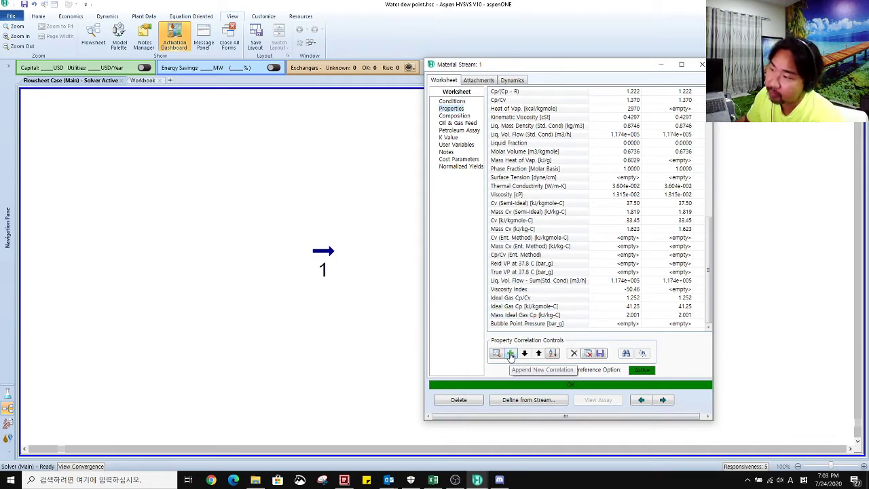
- Append gas correlations HC dew point, water content and water dew point to stream 1's properties
left_click(510, 353)
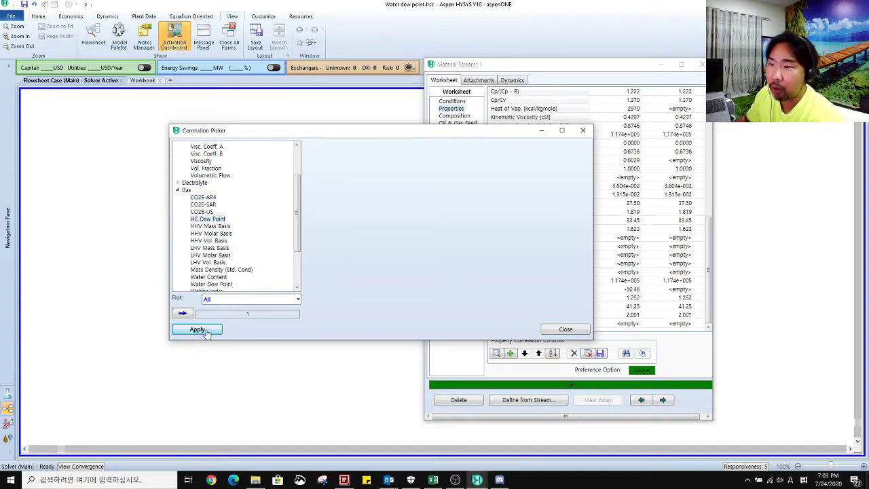
scroll("down", 3)
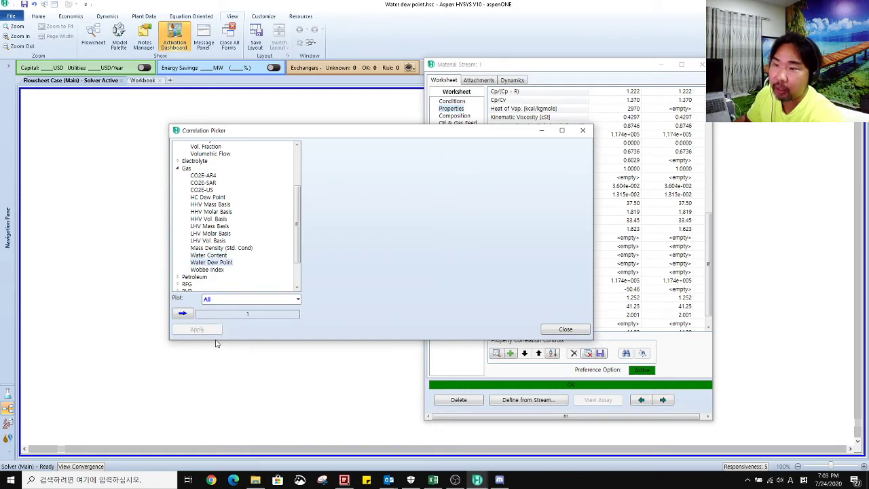
left_click(564, 330)
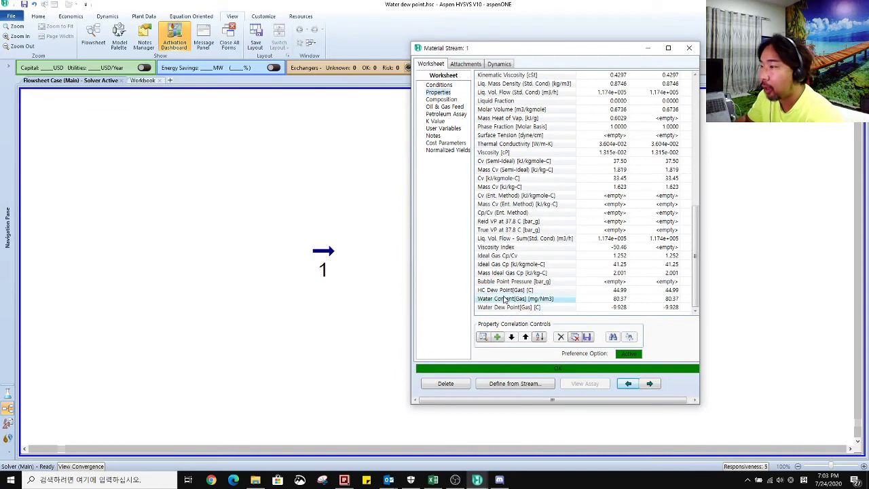
- Inspect the added rows: HC dew point 44.99 °C and water dew point -9.928 °C
left_click(507, 307)
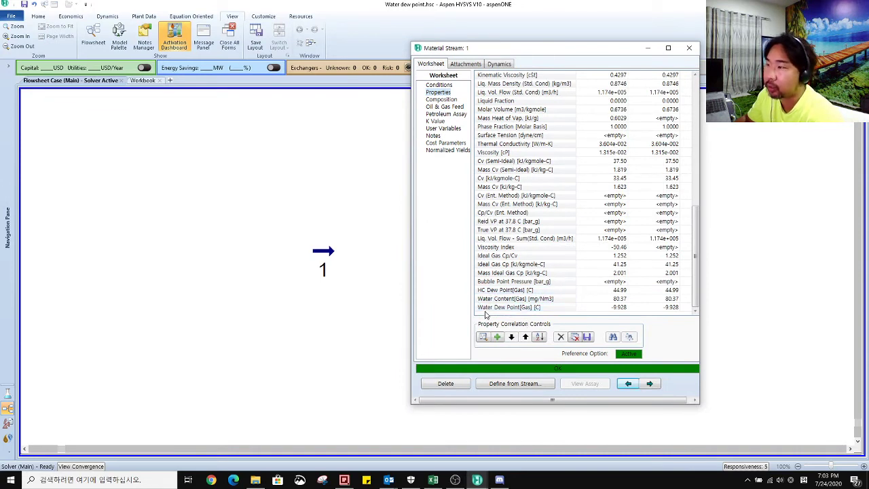
left_click(516, 307)
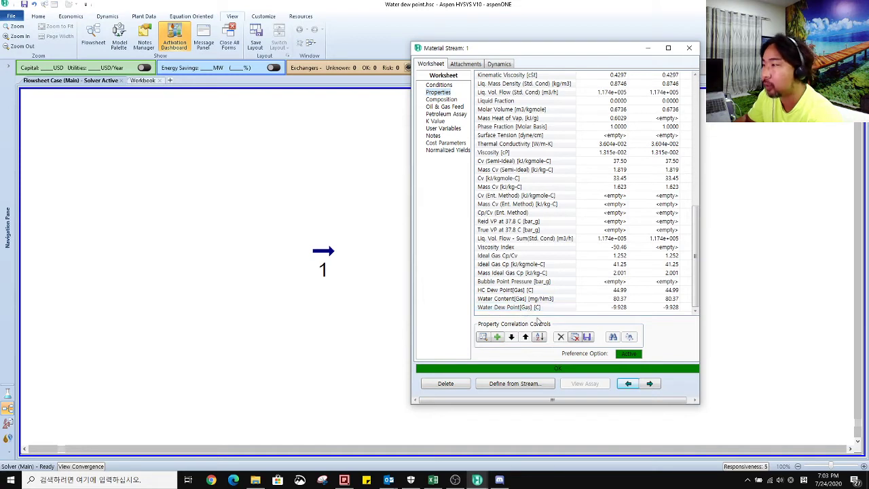
left_click(505, 290)
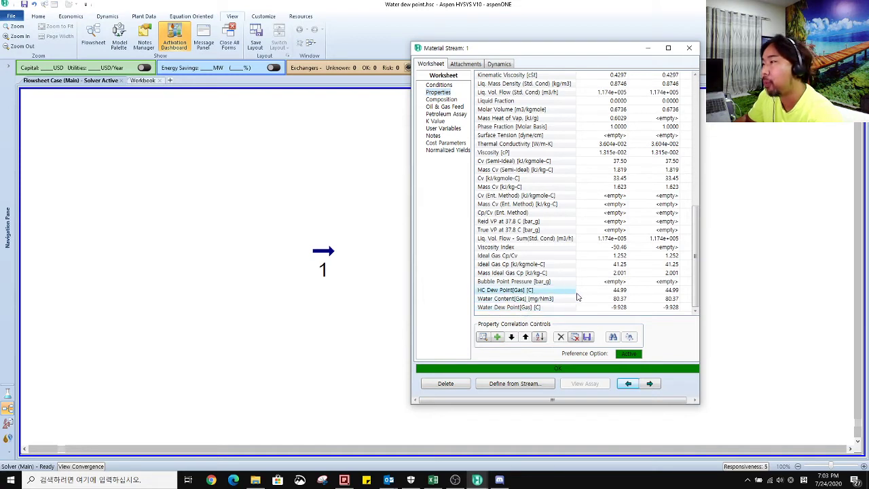
mouse_move(624, 296)
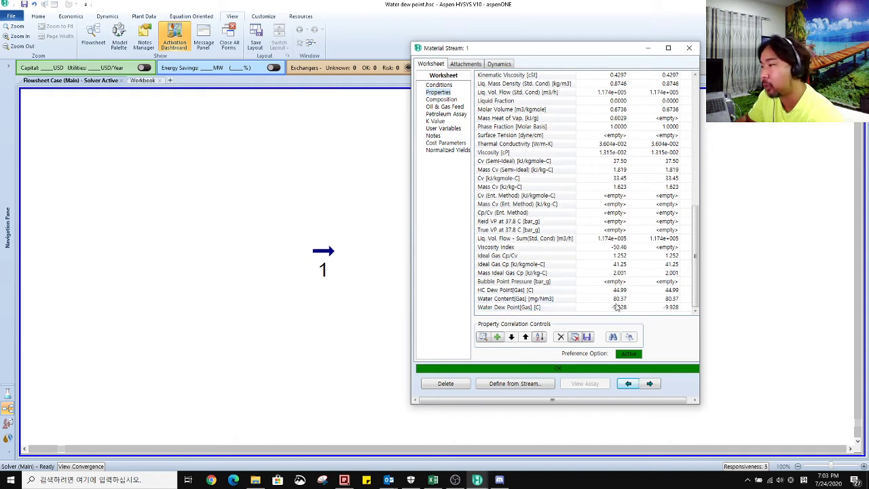
mouse_move(520, 317)
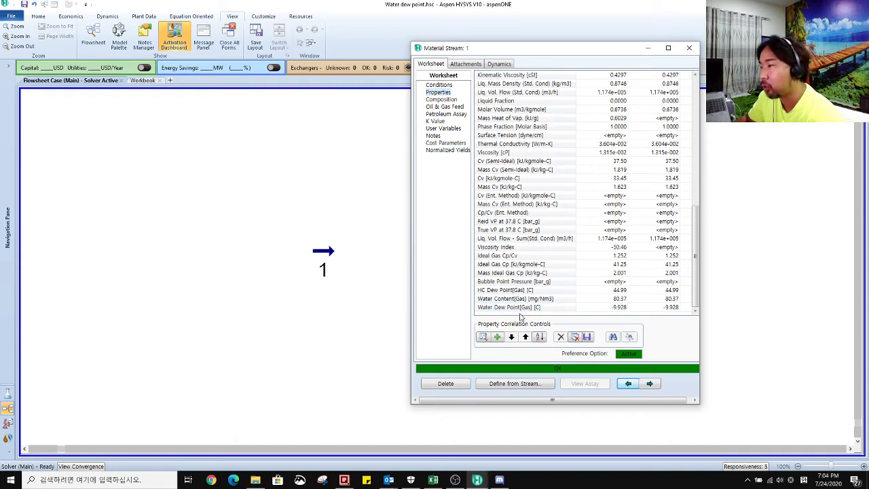
mouse_move(619, 307)
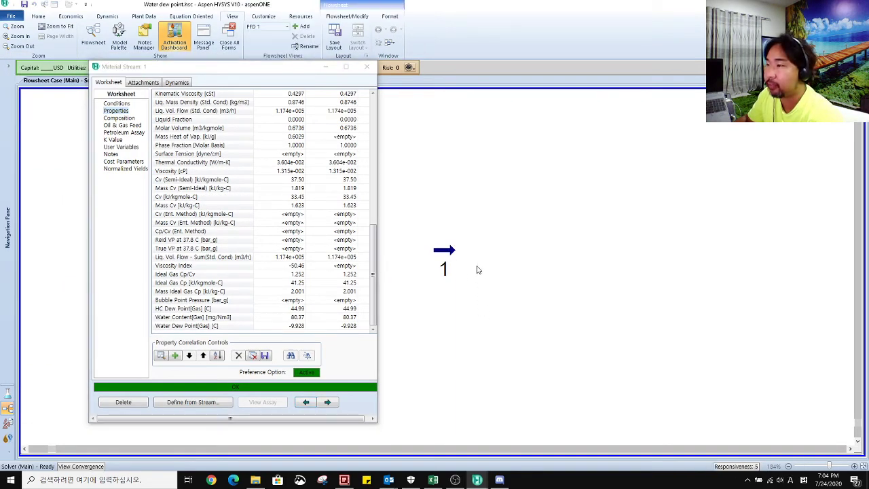
mouse_move(451, 257)
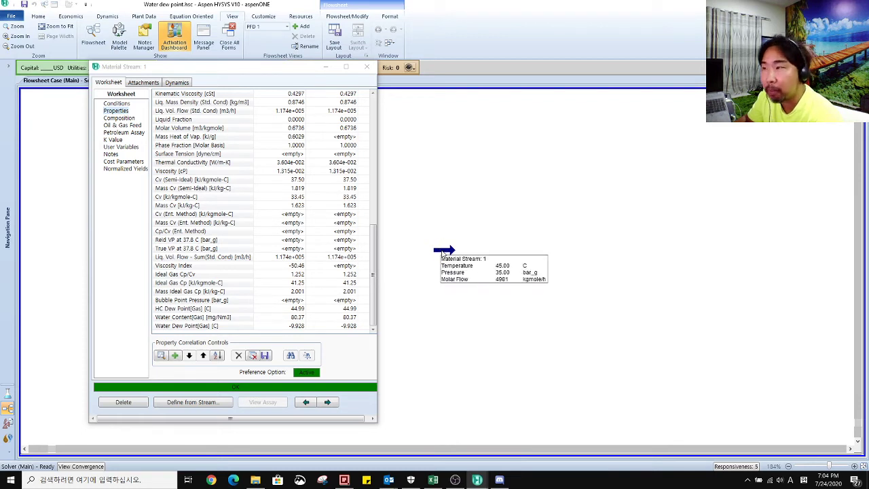
- Show a flowsheet table for stream 1 with temperature, pressure and molar flow, then close its worksheet
right_click(445, 261)
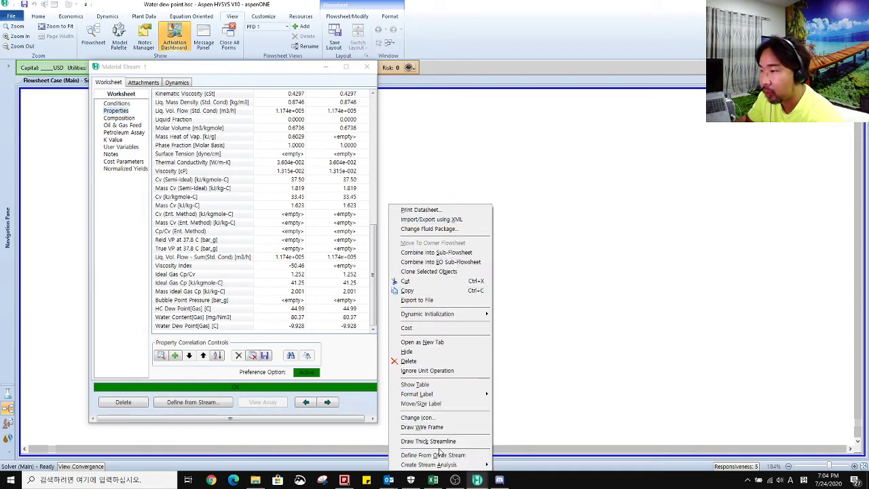
left_click(416, 384)
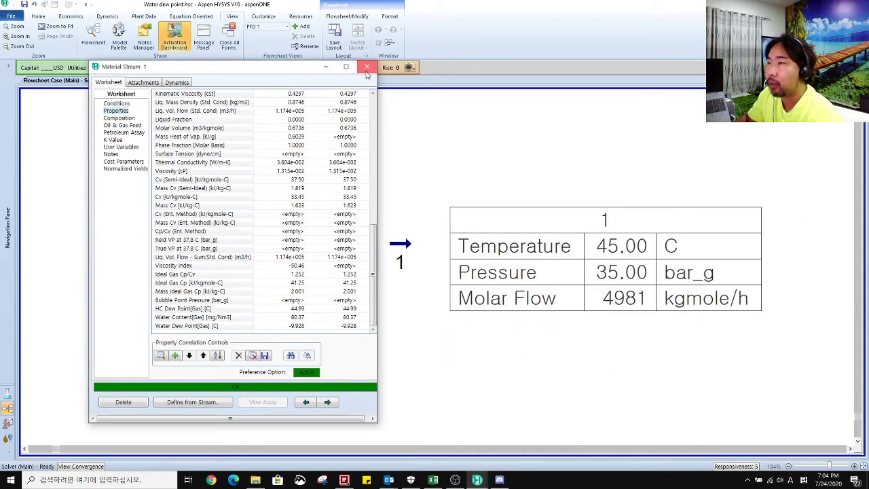
left_click(367, 66)
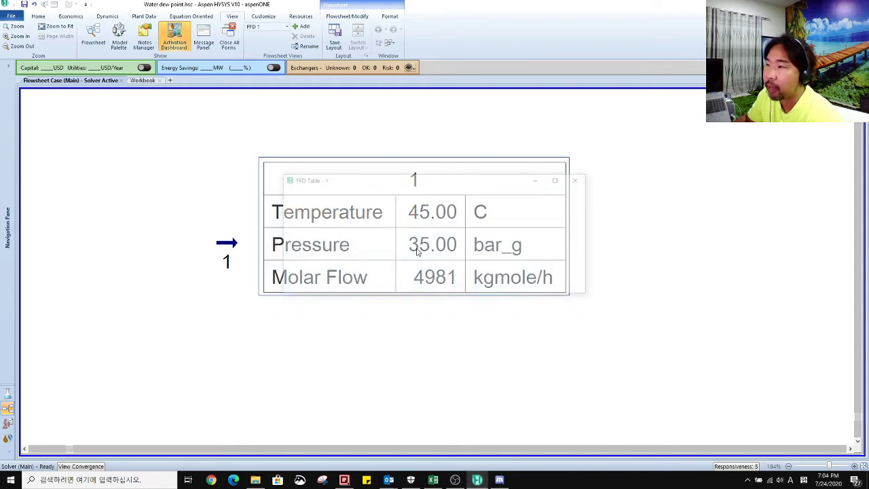
- Start adding a variable to stream 1's flowsheet table via its settings
double_click(414, 245)
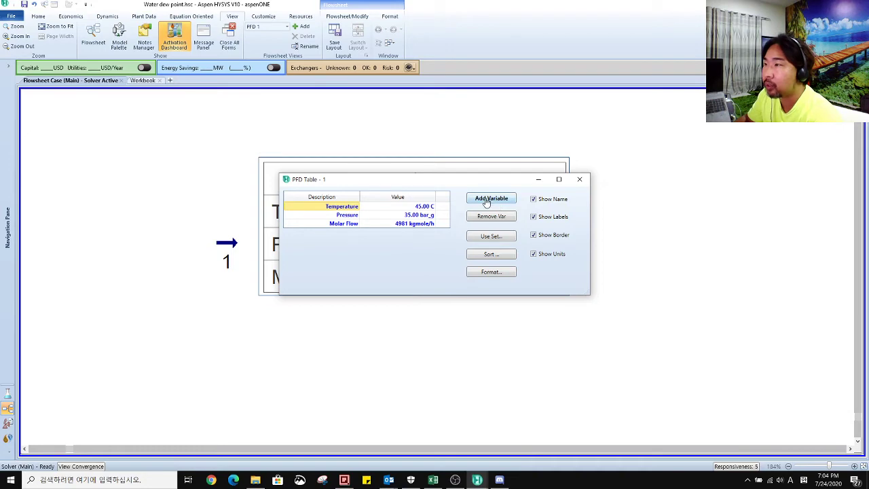
left_click(491, 198)
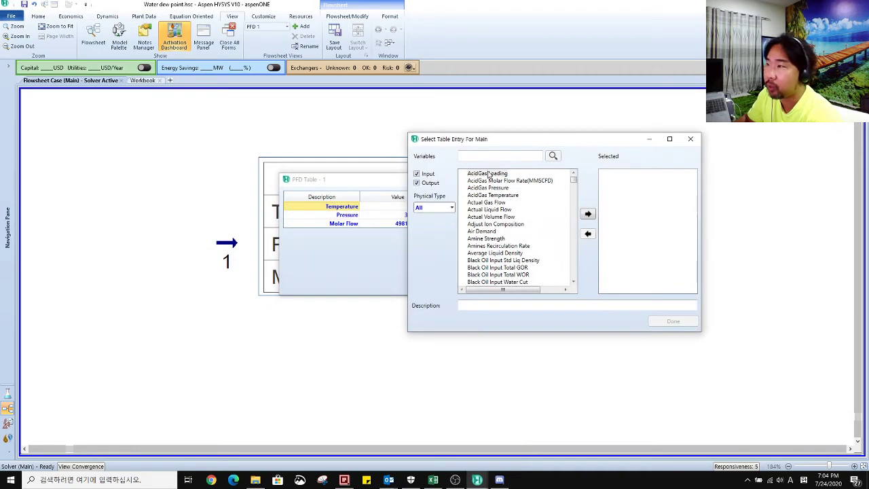
- Search 'WATER' and add vapour-phase Water Content and Water Dew Point calculator entries
type("W")
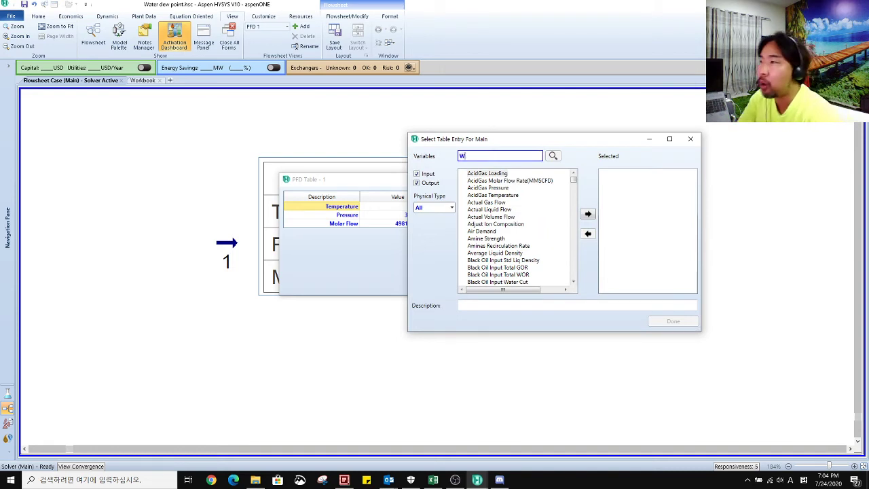
type("ATER")
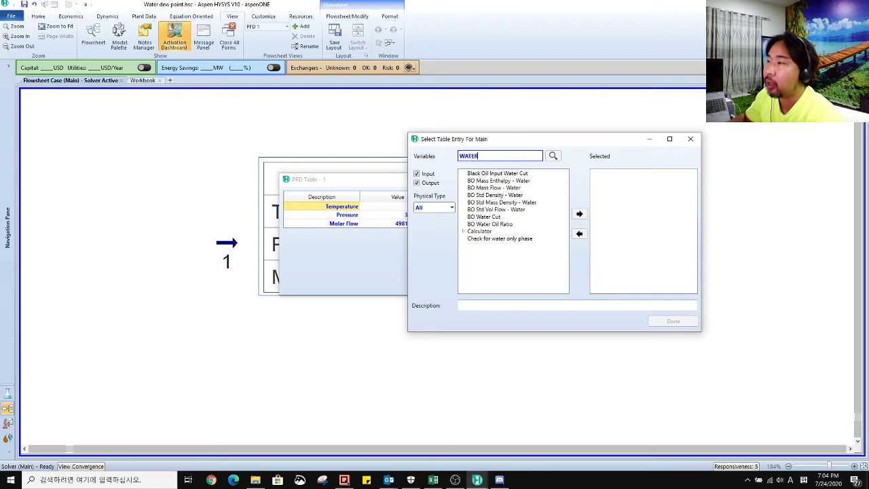
left_click(462, 230)
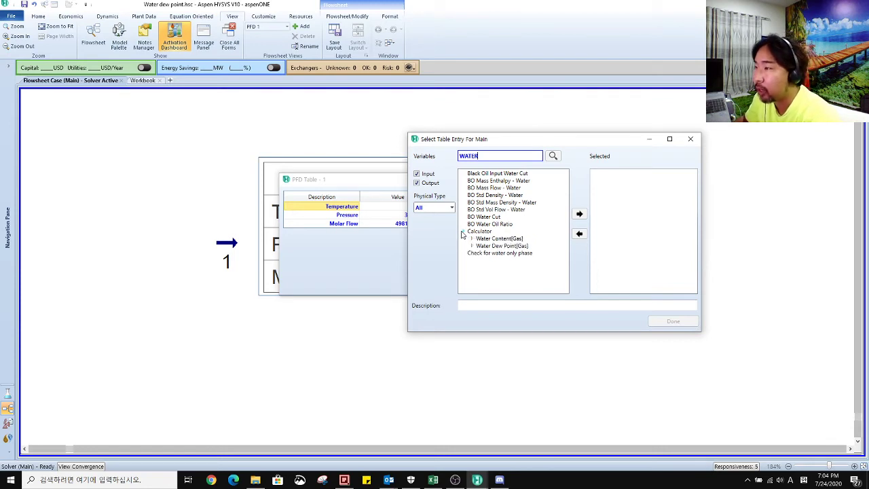
left_click(461, 231)
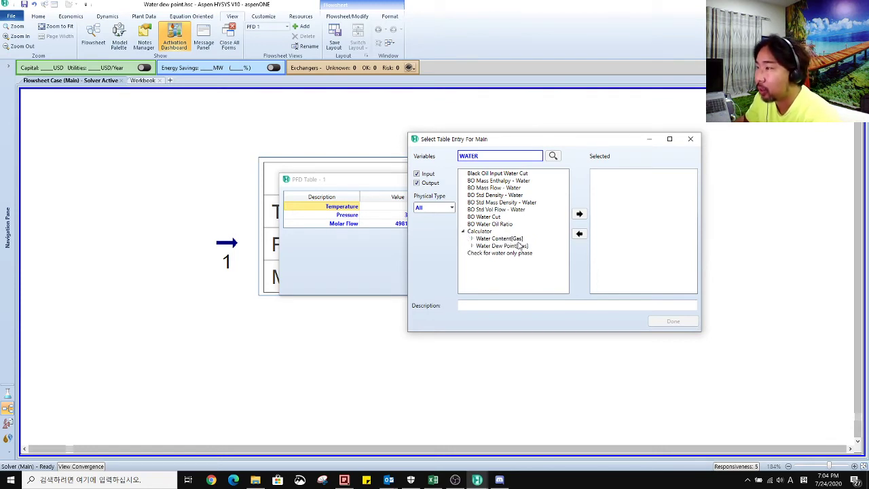
left_click(472, 239)
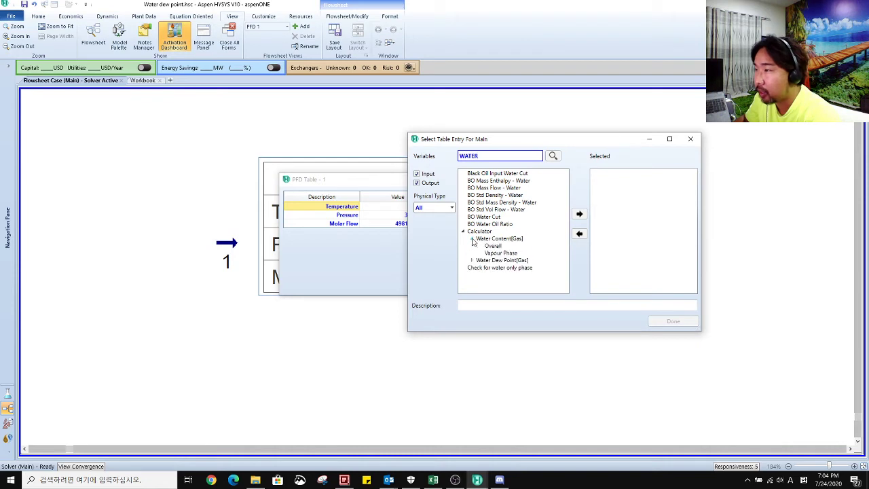
mouse_move(495, 254)
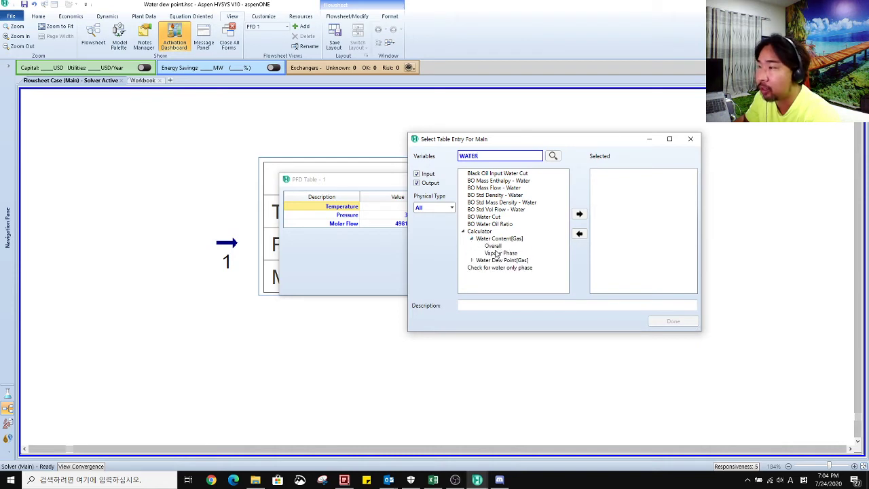
mouse_move(492, 253)
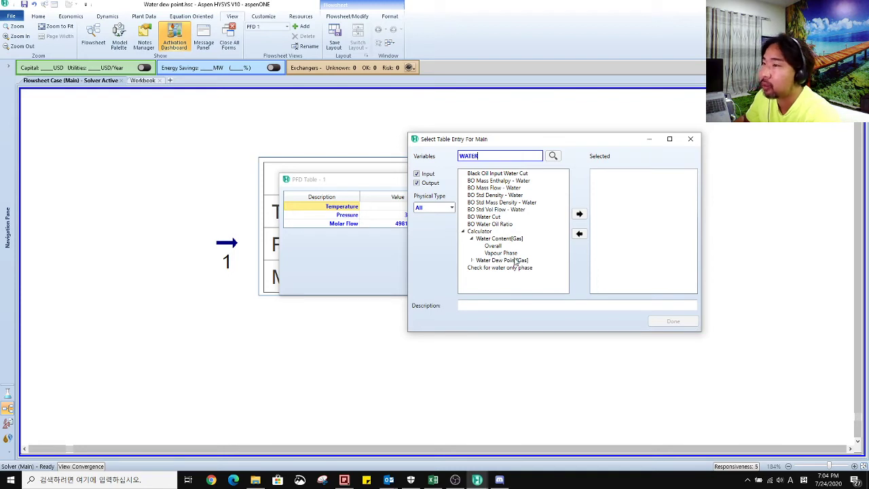
mouse_move(505, 258)
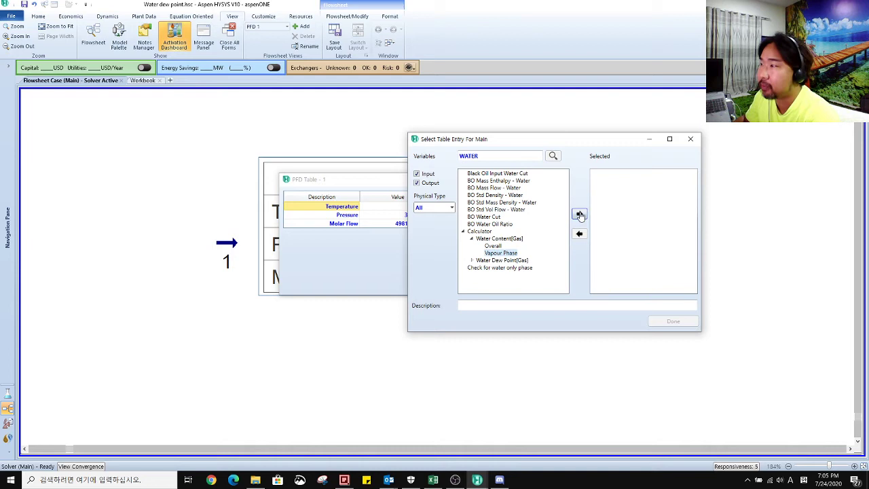
left_click(573, 214)
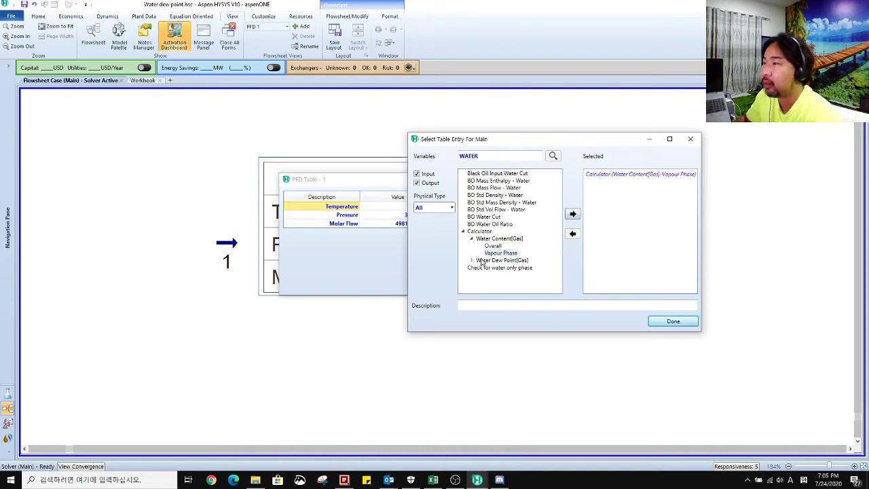
left_click(472, 261)
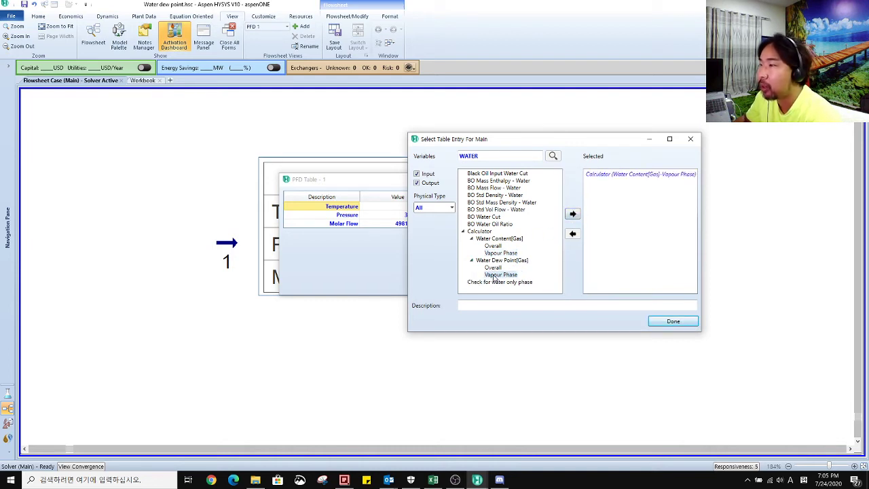
left_click(573, 215)
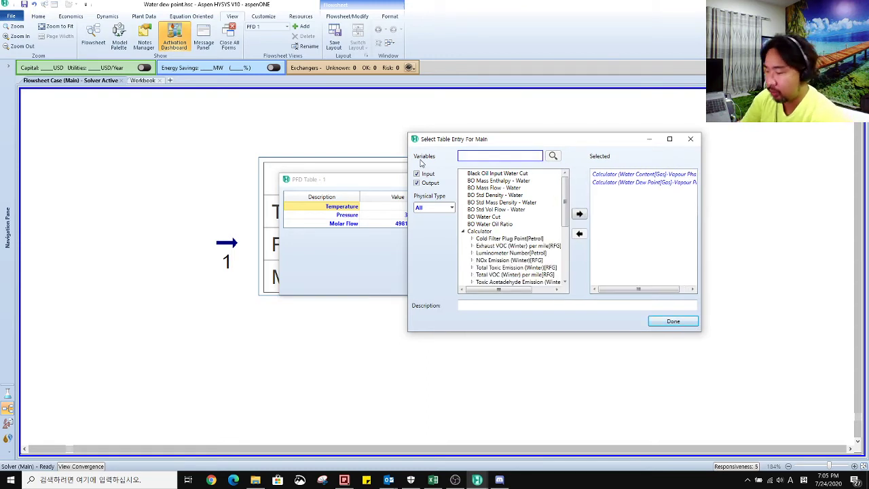
- Search HC and add vapour-phase HC Dew Point, confirming the three new table rows
type("HG")
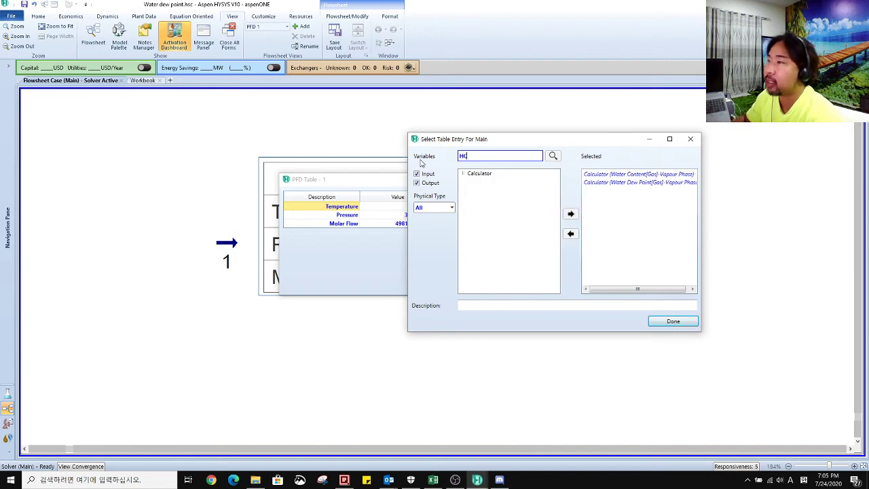
left_click(462, 174)
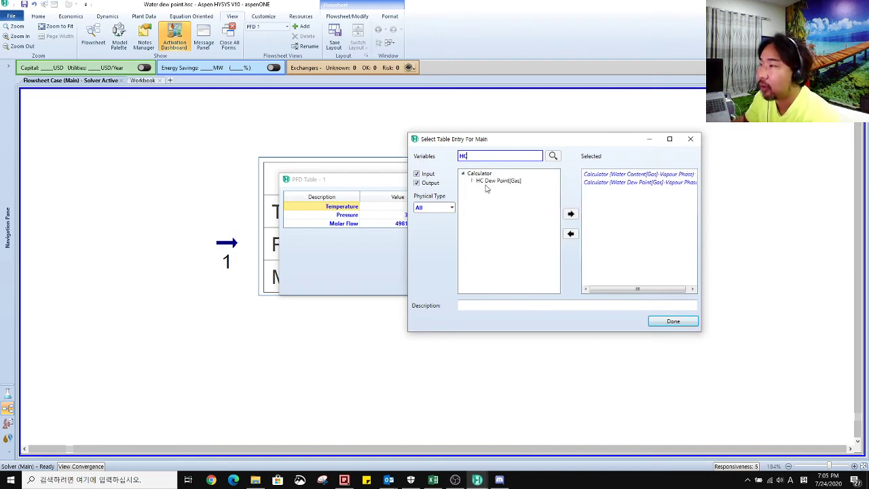
left_click(472, 179)
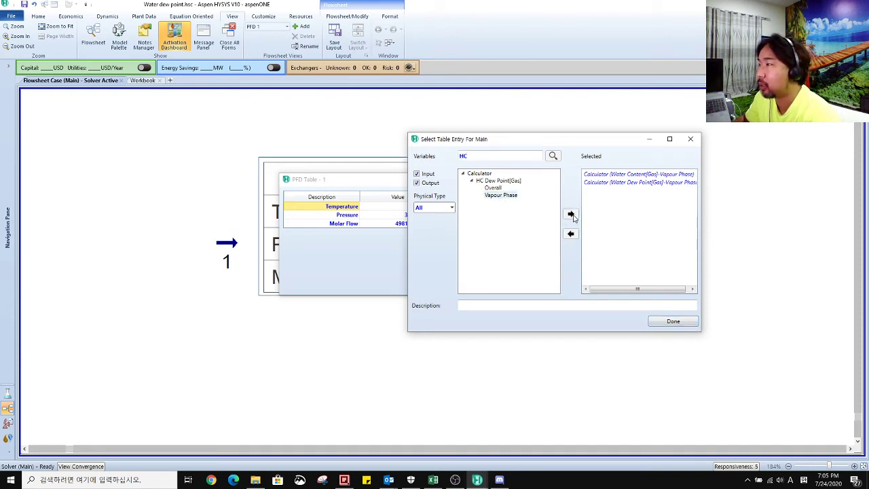
left_click(570, 214)
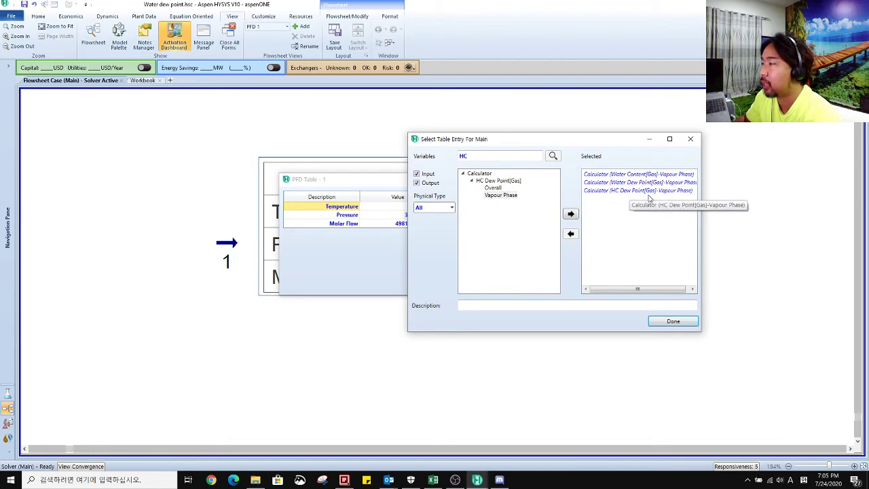
left_click(672, 320)
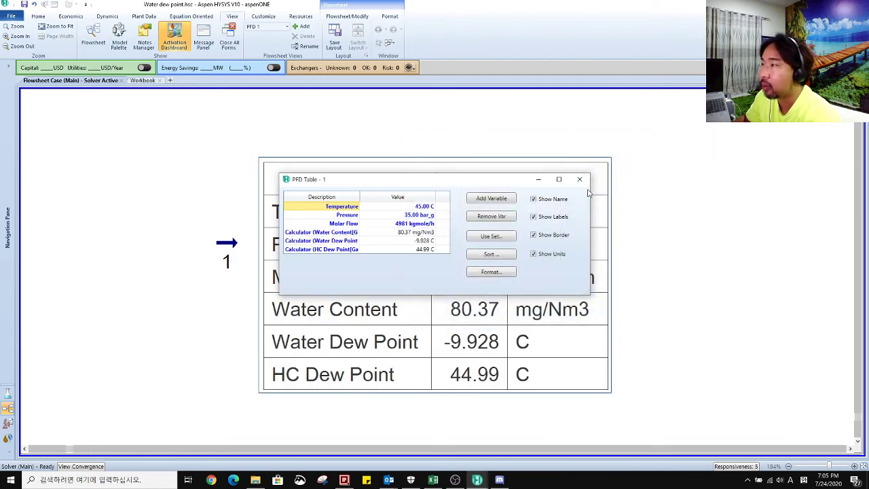
- Close the table settings, leaving stream 1's six-row table on the flowsheet
left_click(578, 179)
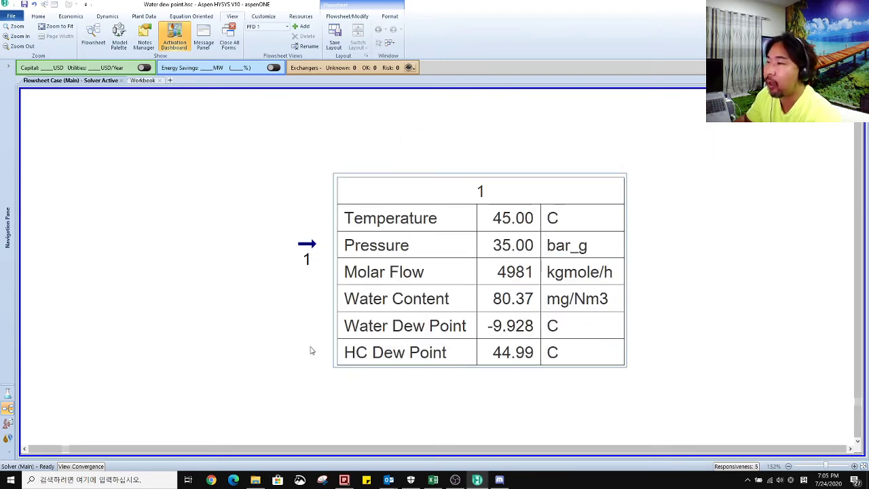
mouse_move(595, 349)
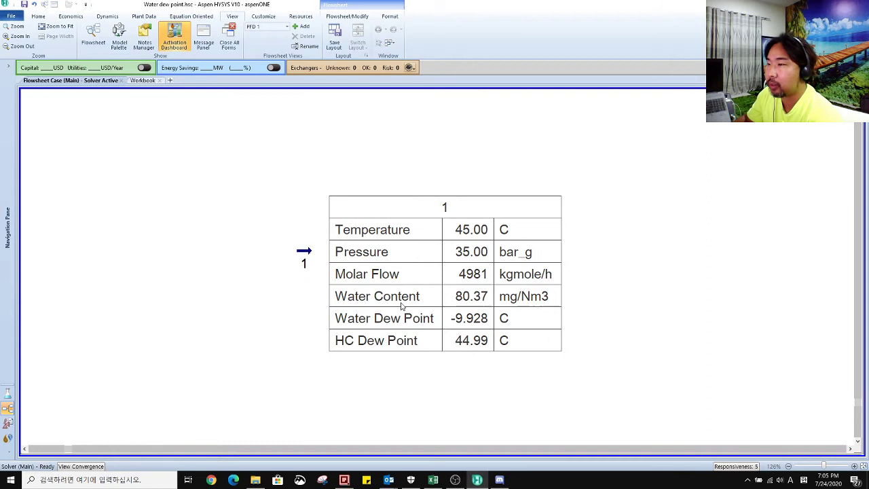
mouse_move(410, 353)
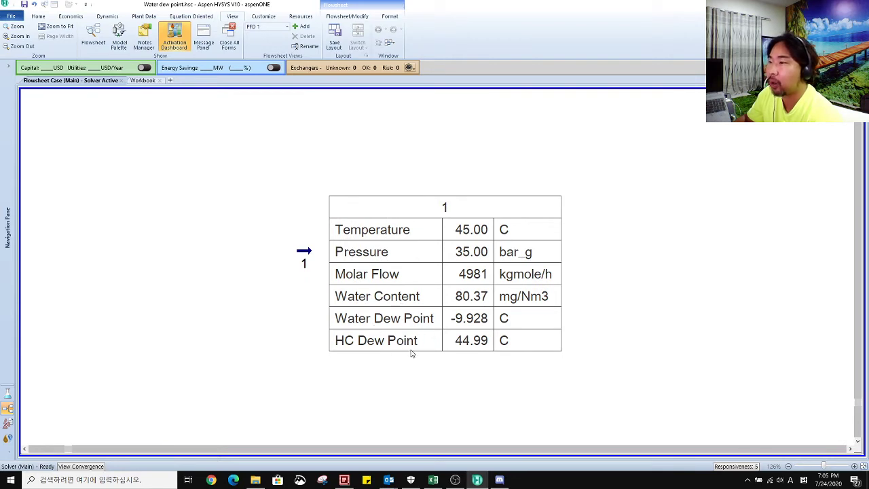
mouse_move(440, 330)
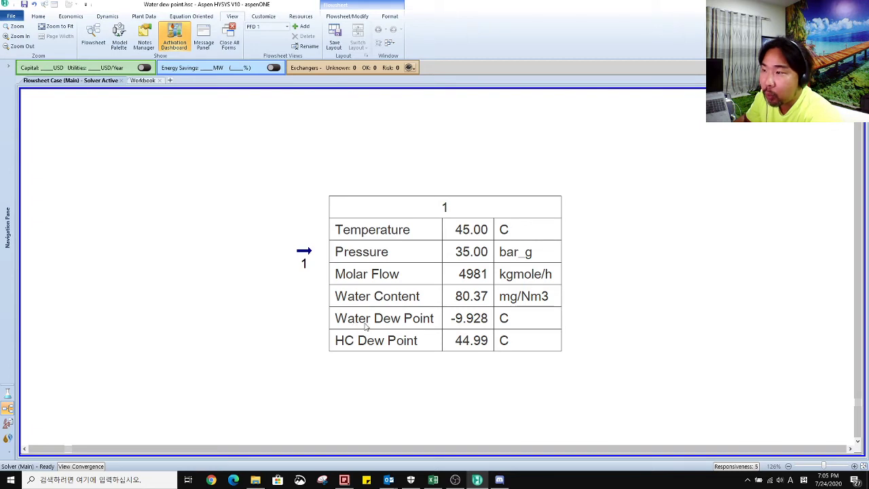
mouse_move(456, 327)
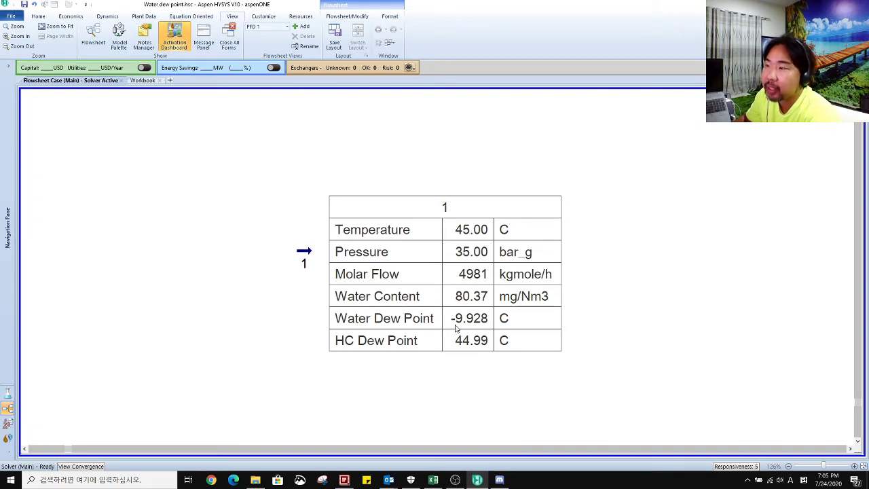
mouse_move(486, 324)
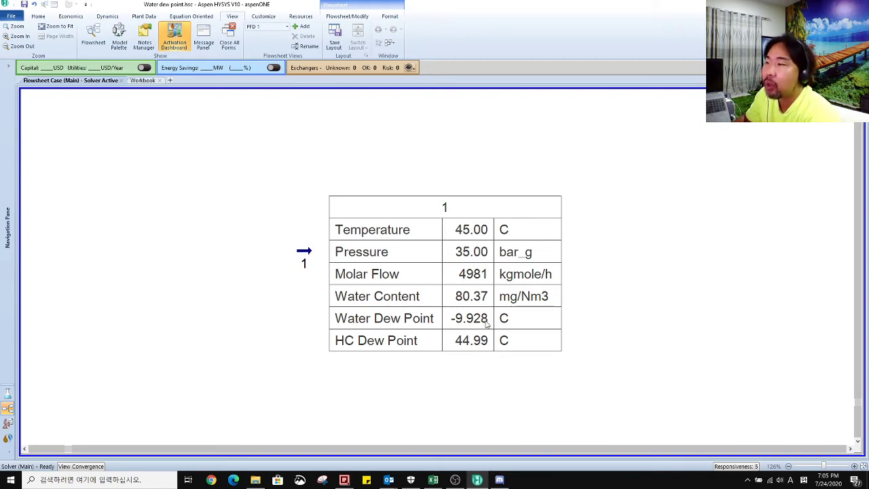
mouse_move(468, 231)
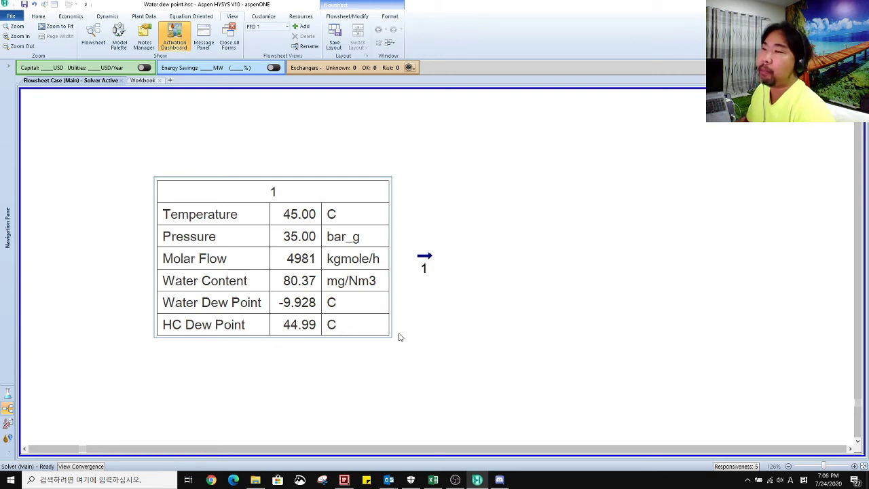
mouse_move(423, 268)
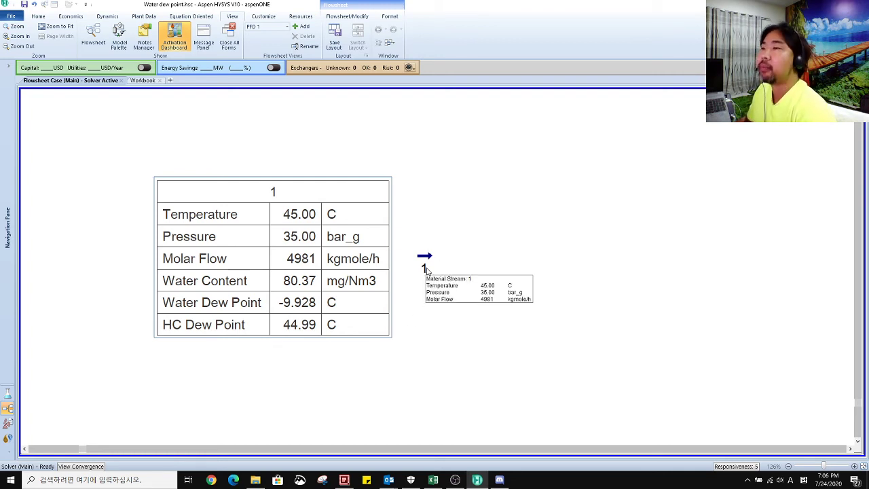
mouse_move(489, 230)
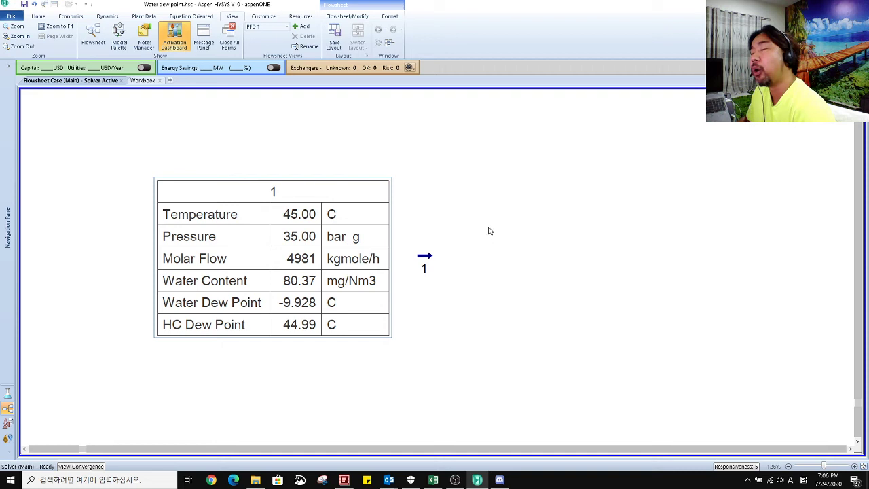
mouse_move(470, 257)
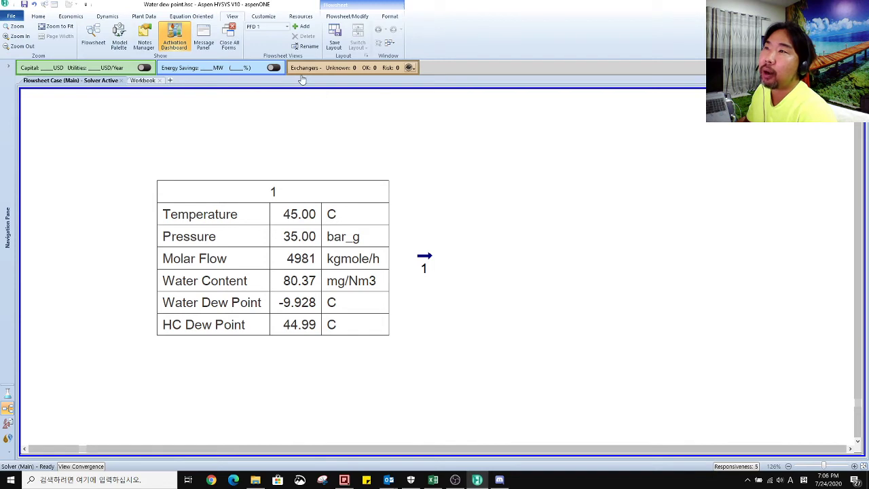
mouse_move(119, 35)
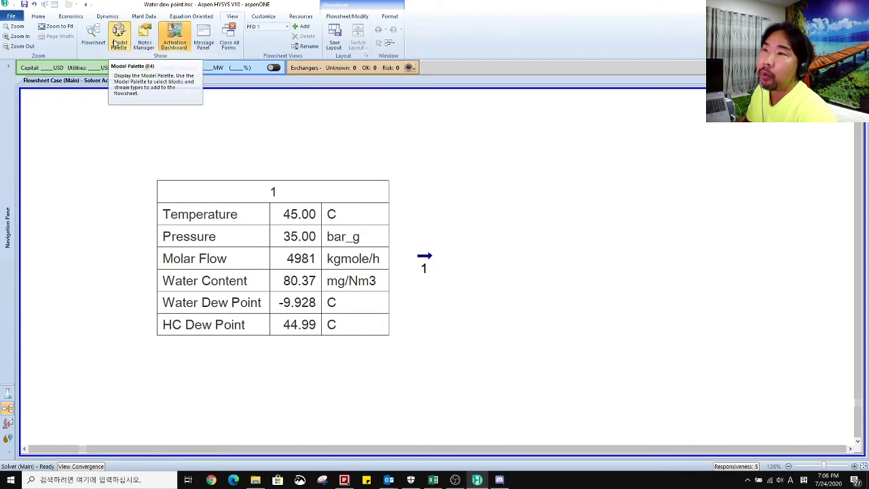
- Place stream saturator SAT-100 from the Model Palette with feed 1, water 5 and product 6
left_click(119, 37)
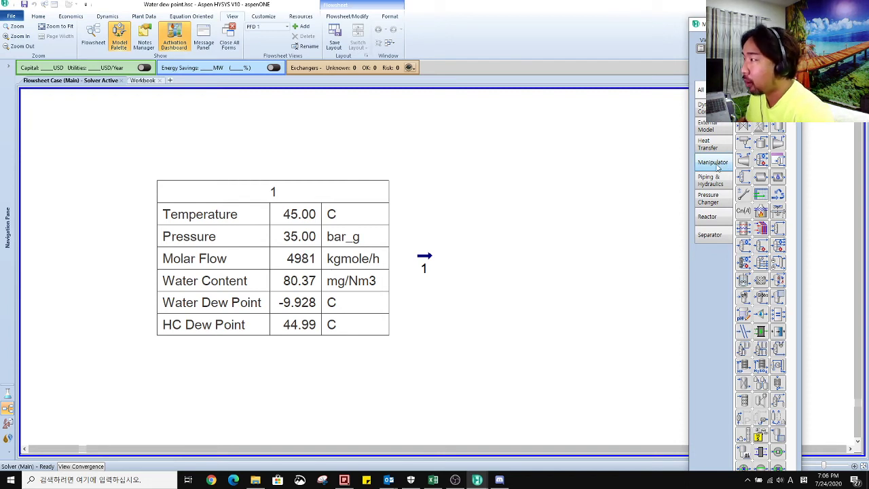
left_click(712, 161)
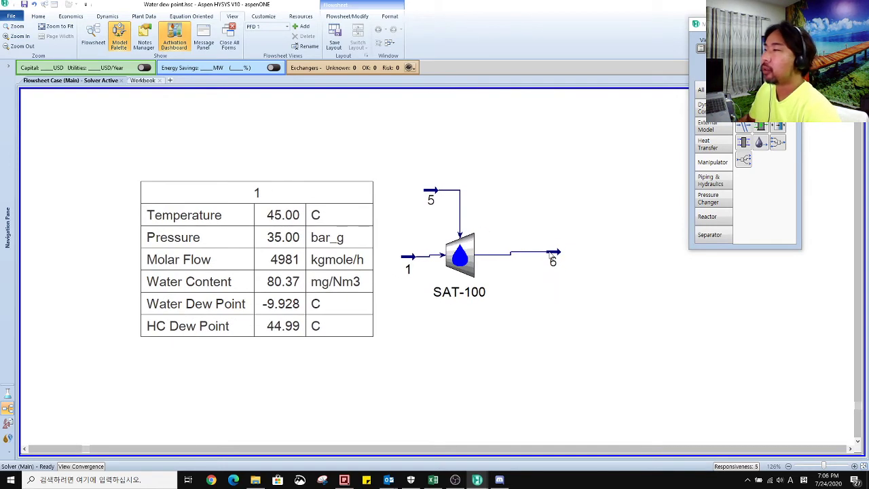
left_click(551, 259)
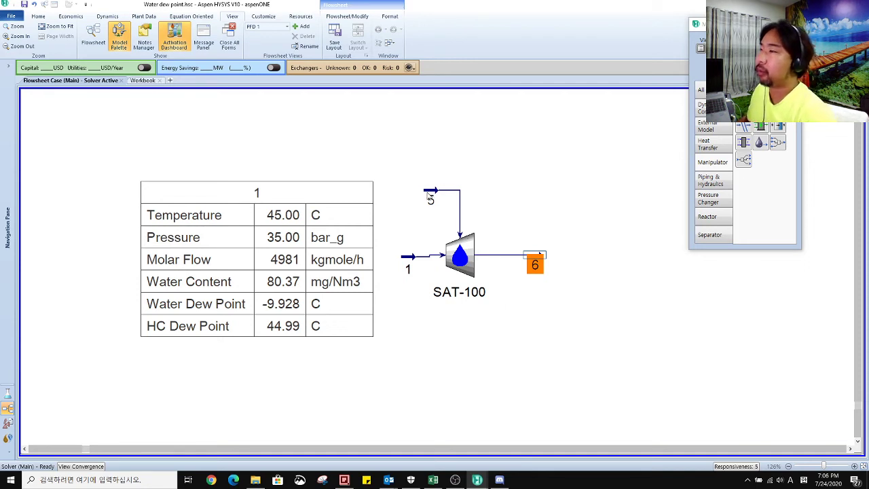
mouse_move(449, 197)
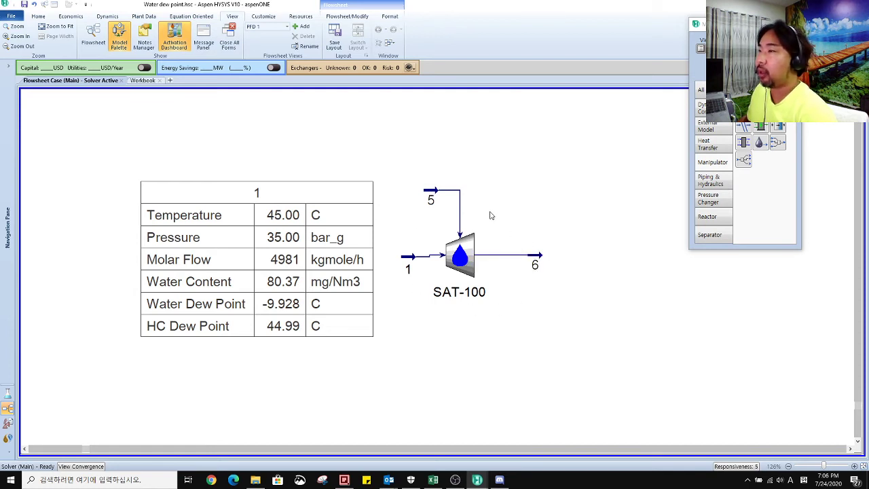
mouse_move(460, 258)
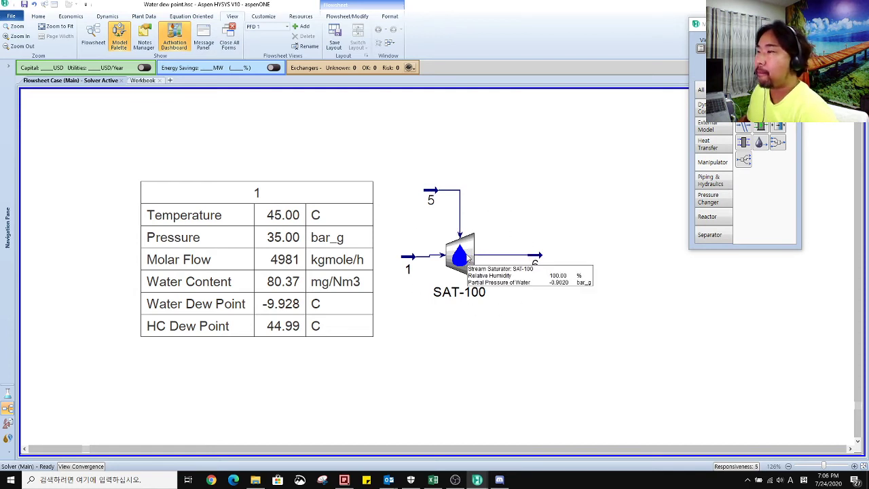
double_click(459, 255)
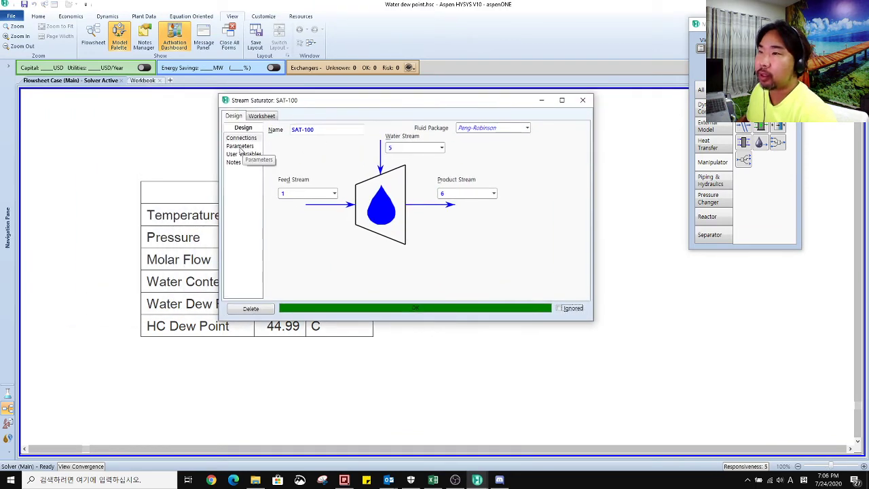
left_click(239, 146)
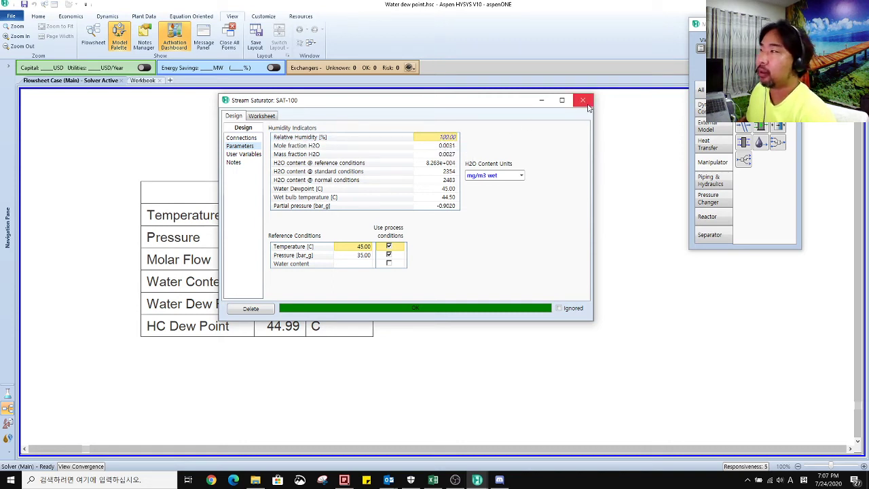
left_click(581, 100)
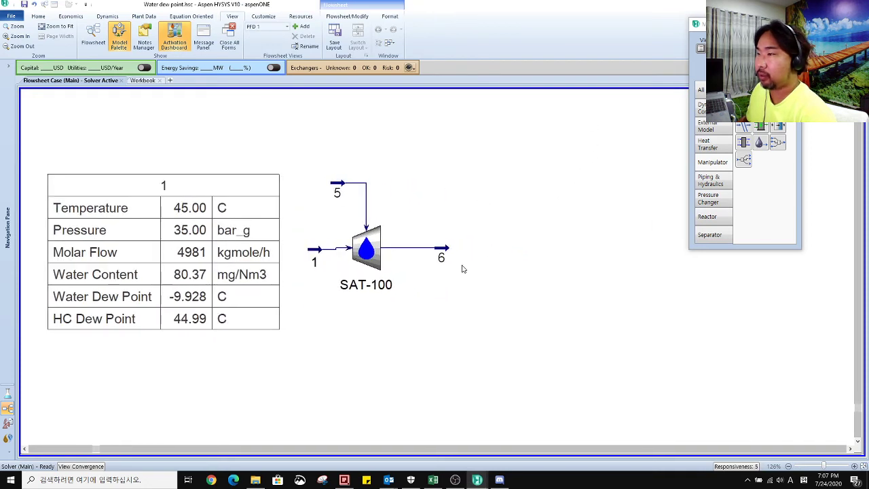
- Add Calculator vapour-phase water content and water dew point to stream 6's table
left_click(367, 247)
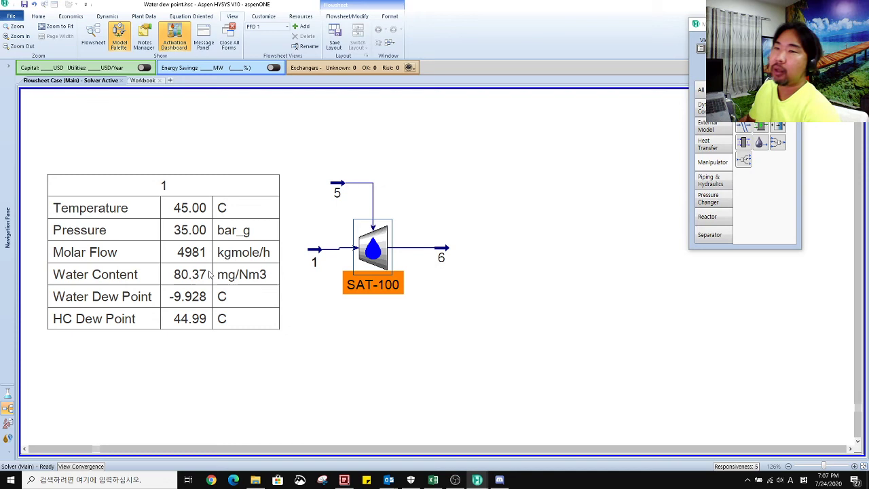
mouse_move(286, 338)
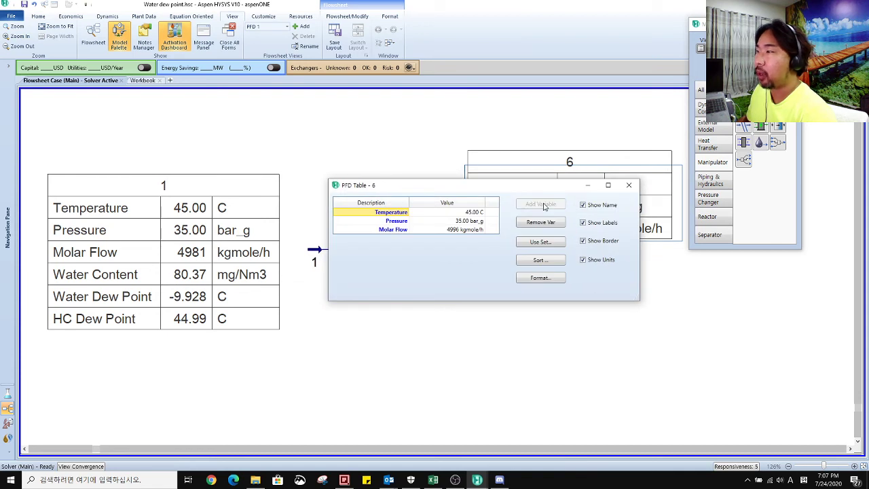
left_click(540, 204)
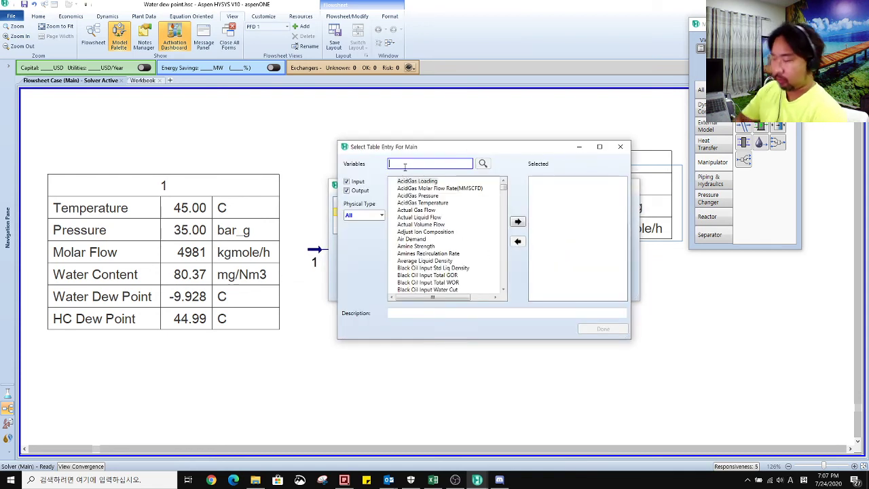
type("WATER")
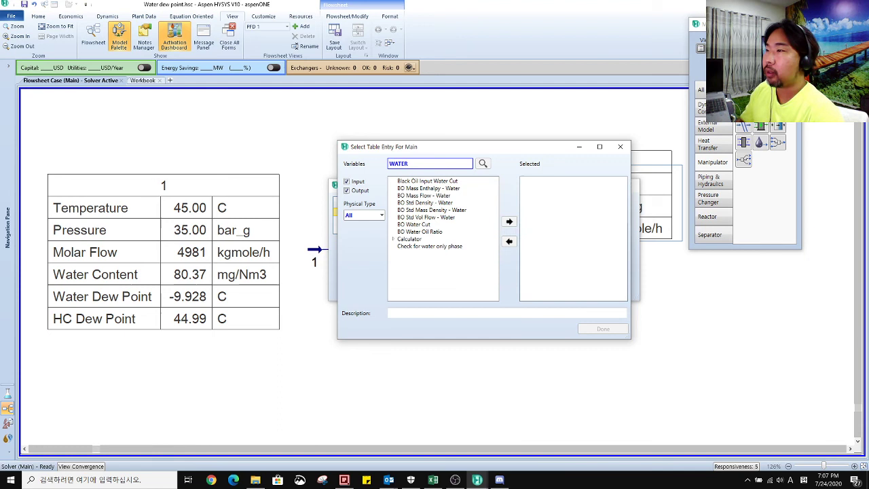
left_click(394, 239)
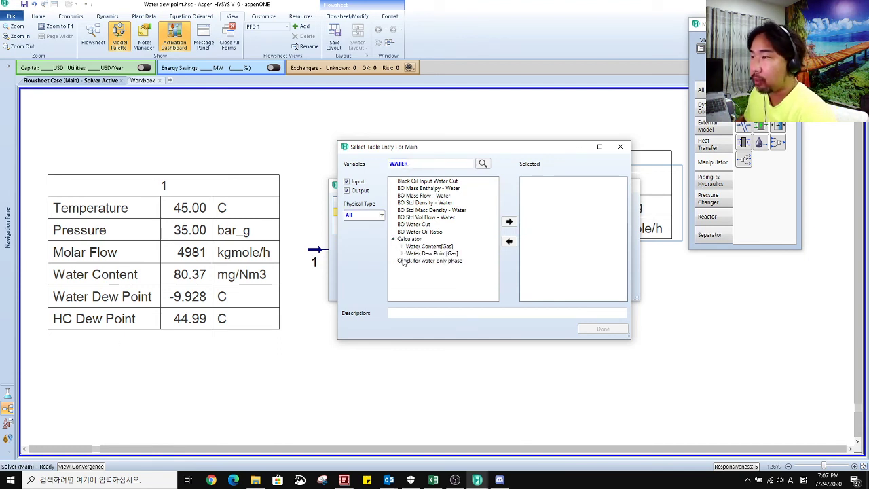
left_click(402, 246)
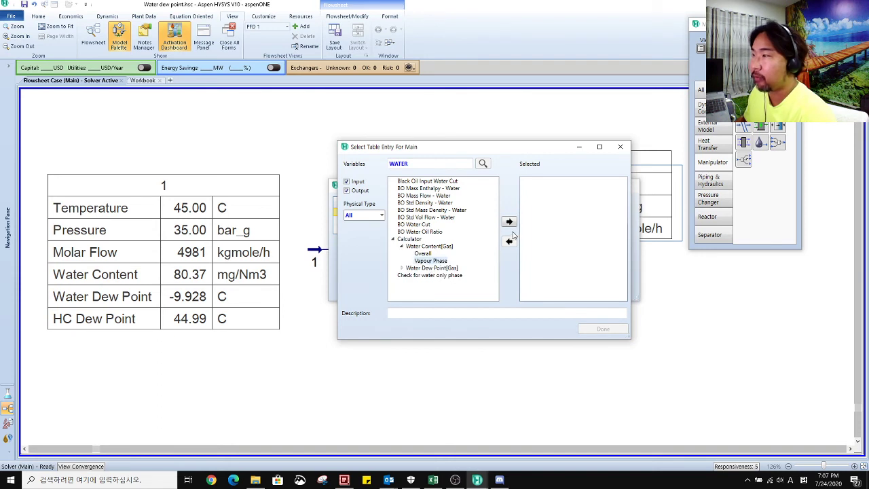
left_click(502, 221)
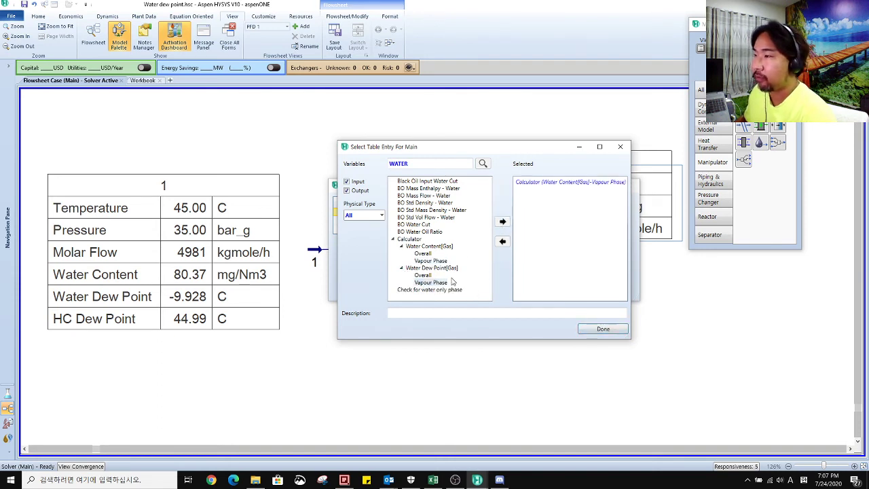
left_click(501, 222)
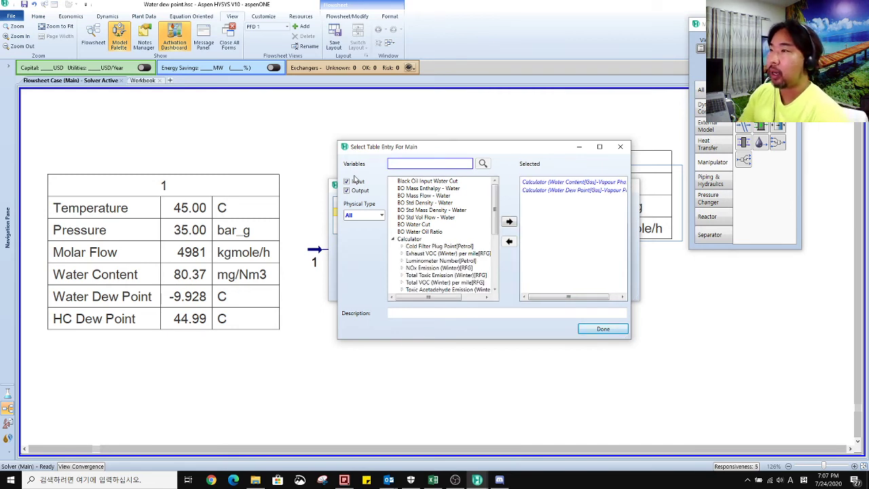
- Add vapour-phase HC dew point to stream 6's table and finish the variable selection
type("HC")
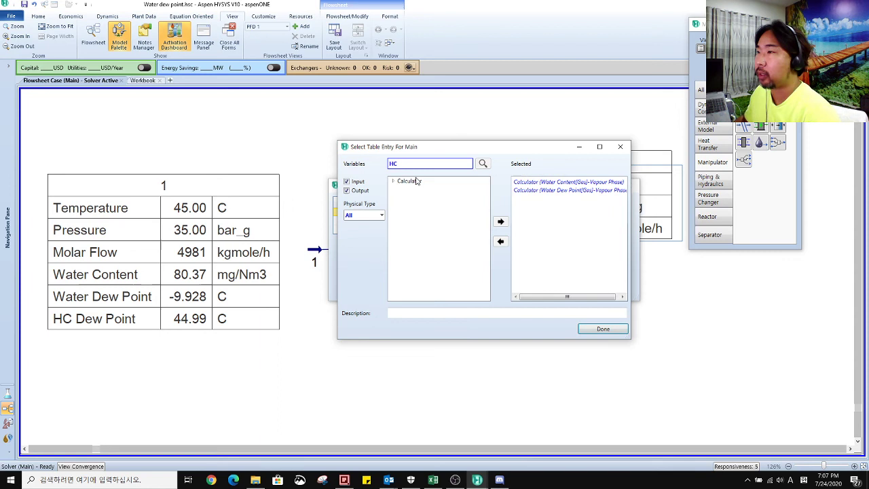
left_click(392, 181)
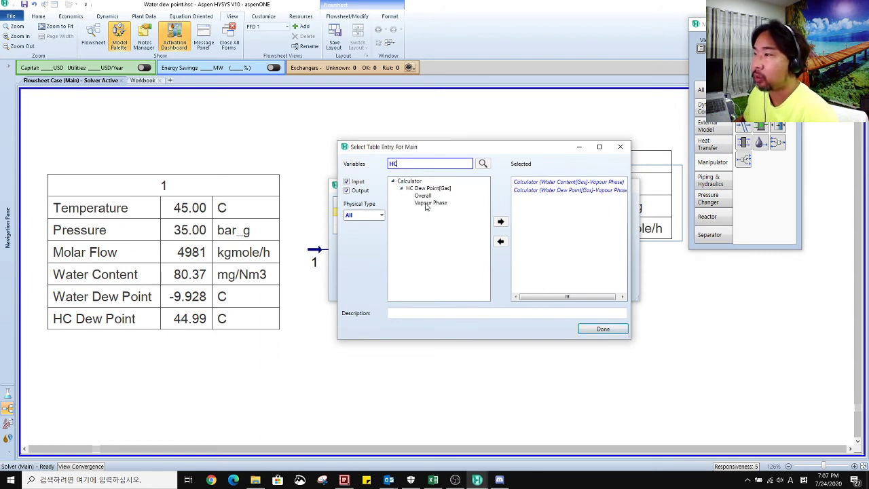
left_click(501, 221)
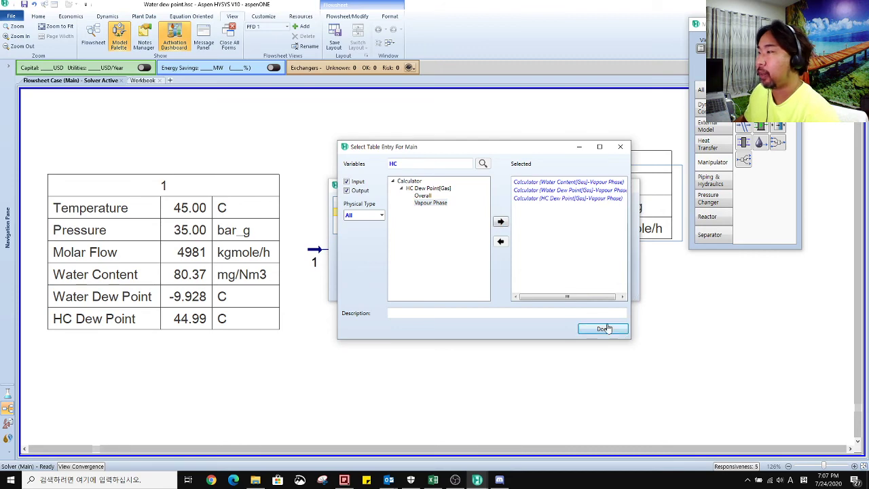
left_click(603, 328)
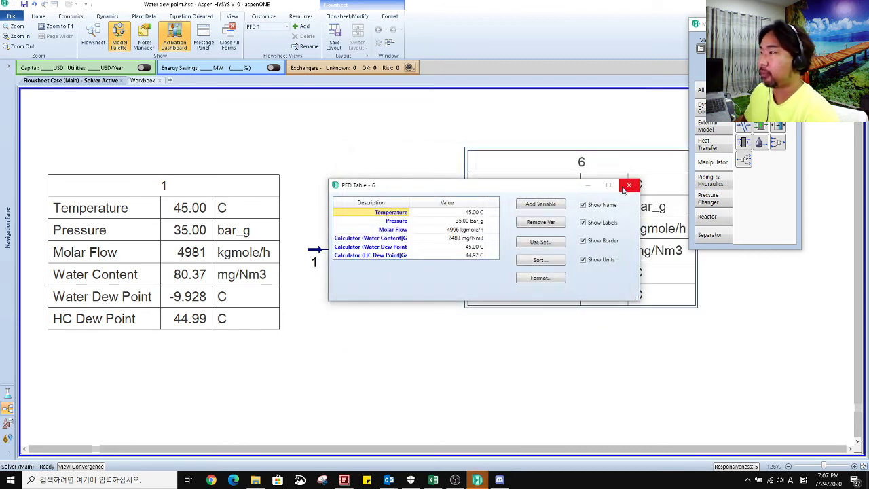
left_click(628, 185)
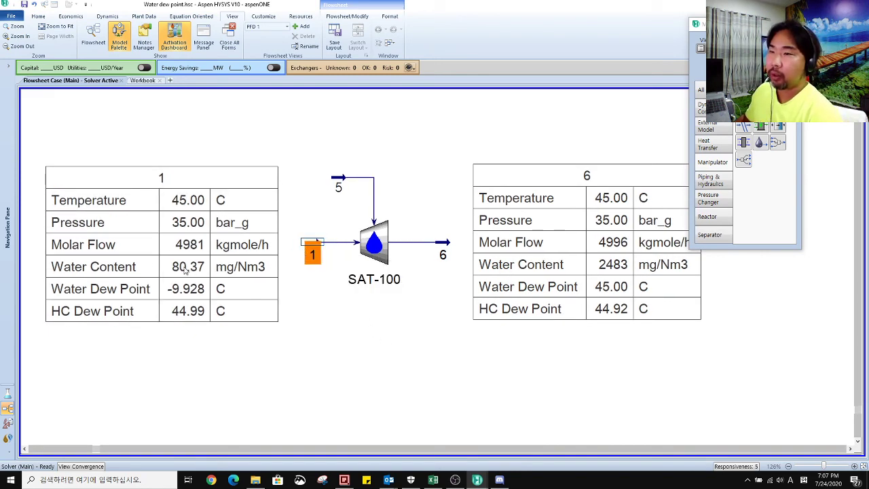
mouse_move(339, 300)
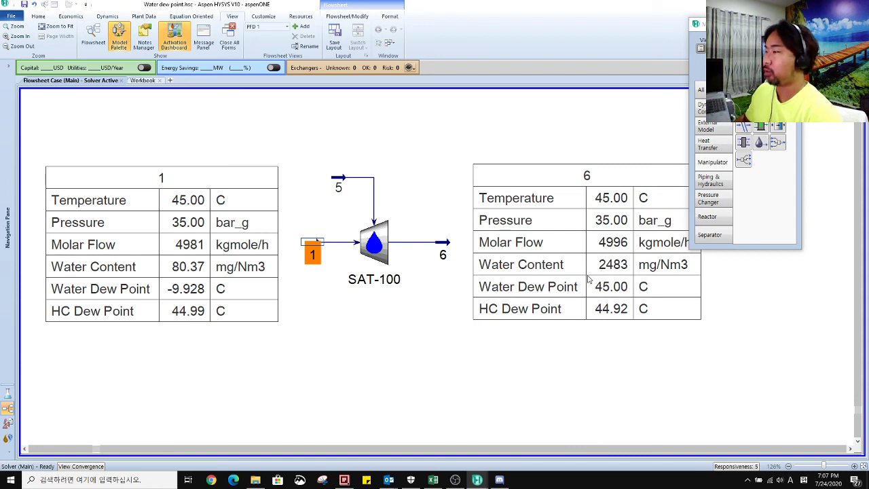
mouse_move(388, 265)
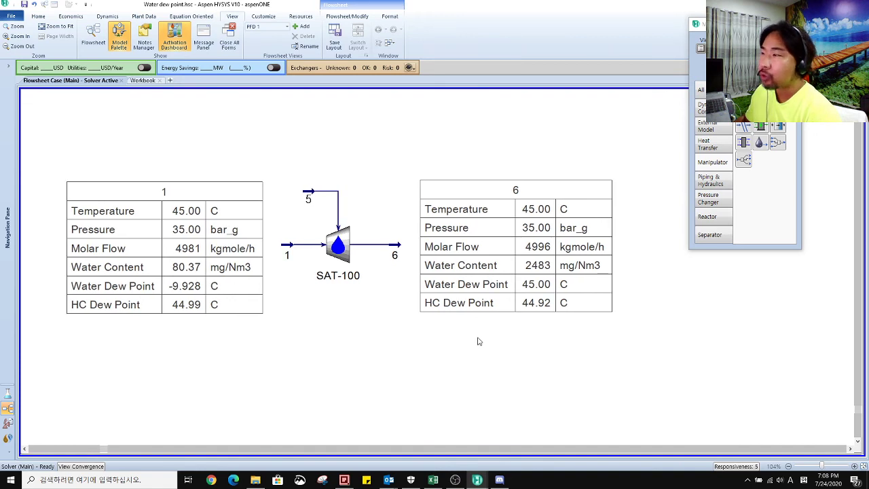
mouse_move(391, 260)
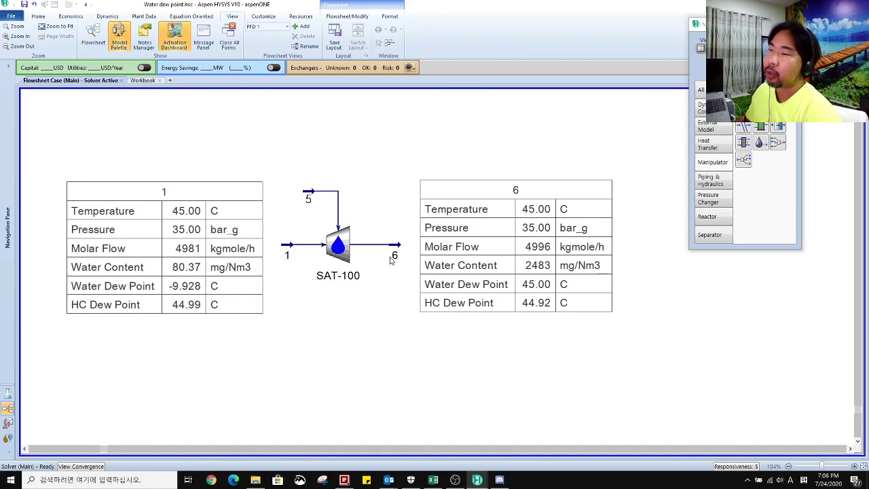
mouse_move(394, 256)
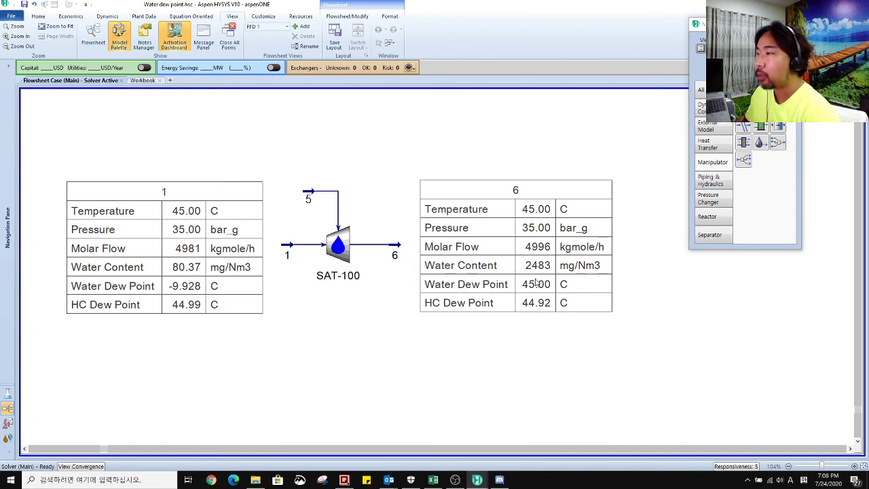
mouse_move(569, 290)
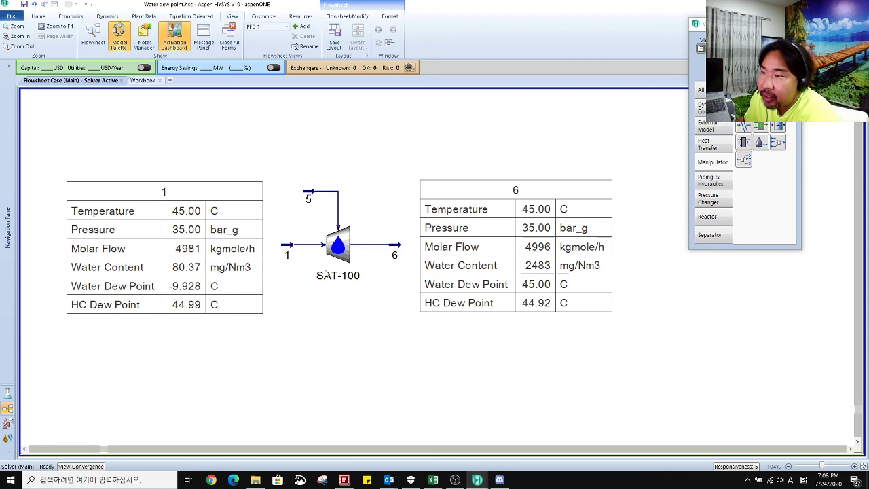
mouse_move(397, 236)
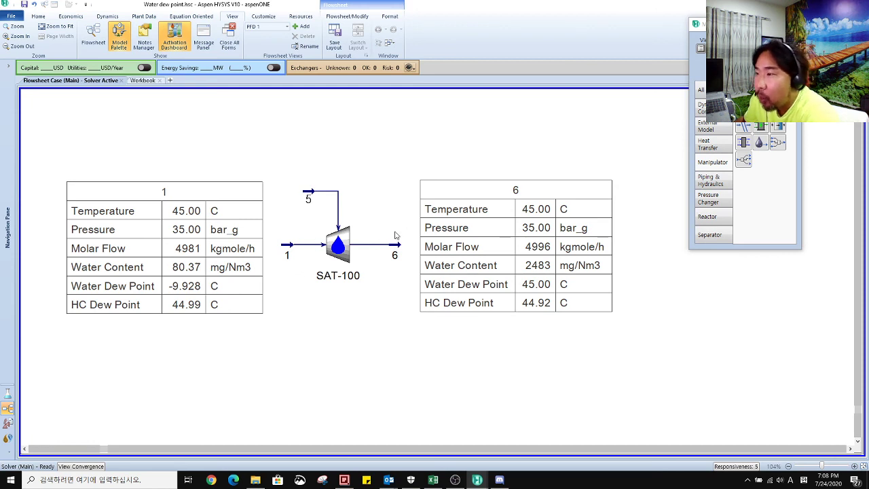
mouse_move(410, 250)
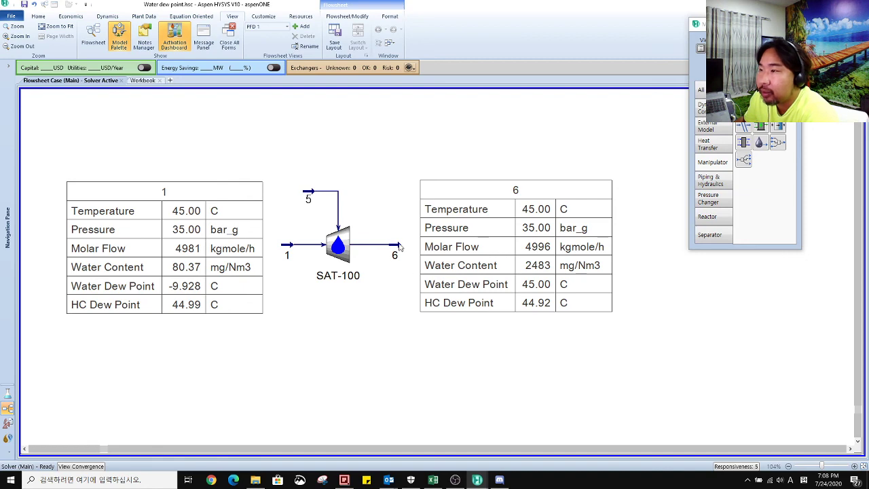
- Inspect stream 6's details briefly and close its window
double_click(393, 255)
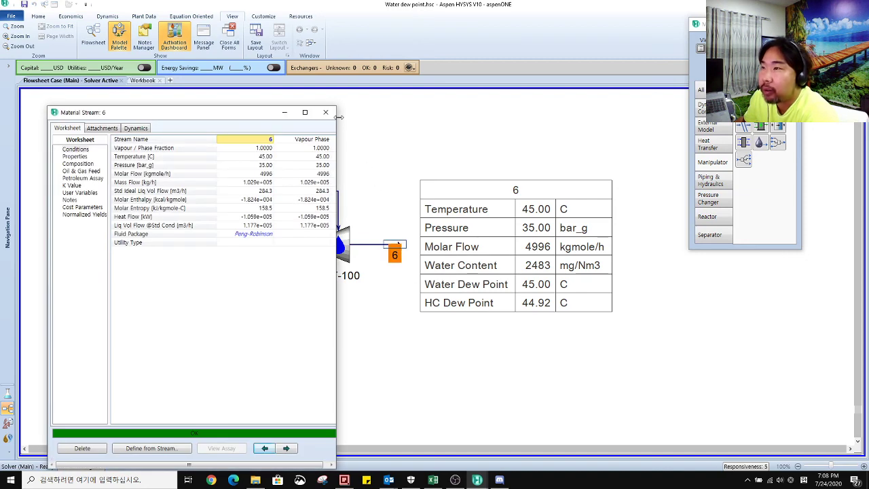
left_click(326, 112)
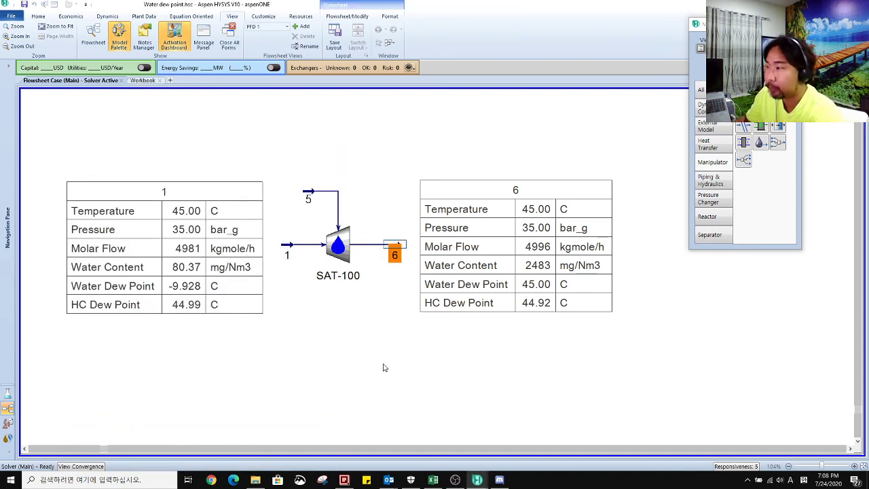